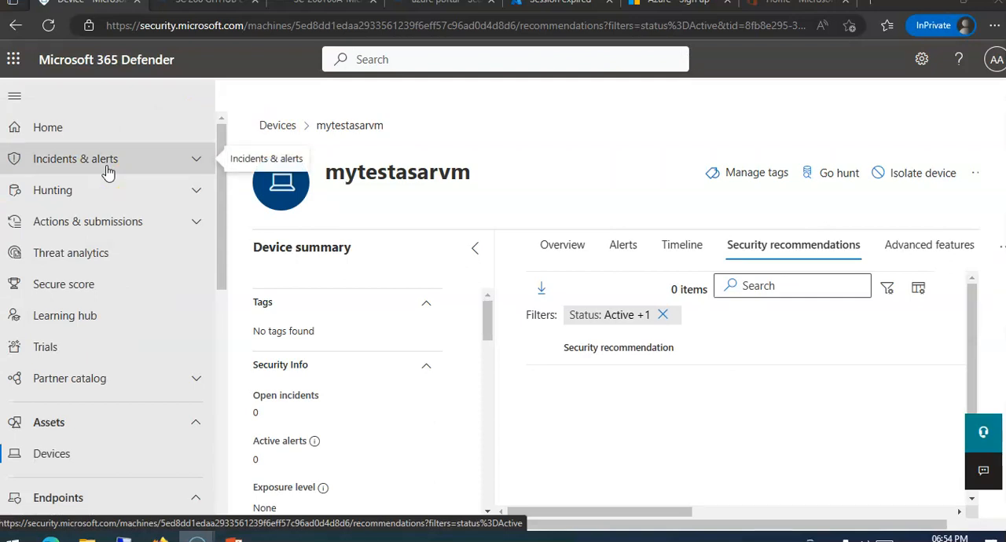
pyautogui.moveTo(48, 127)
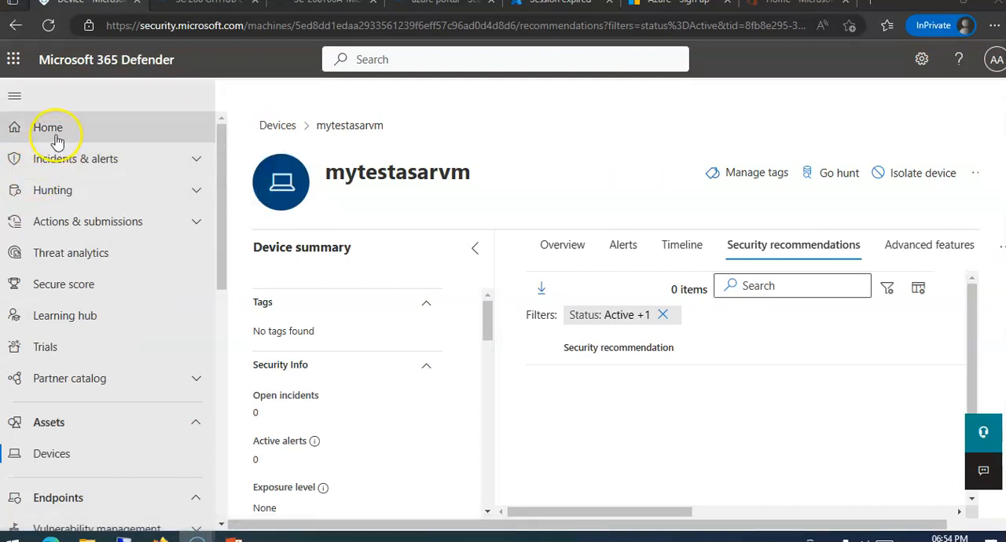
# Return to the portal home and go to the Settings page from the navigation pane.
pyautogui.click(47, 127)
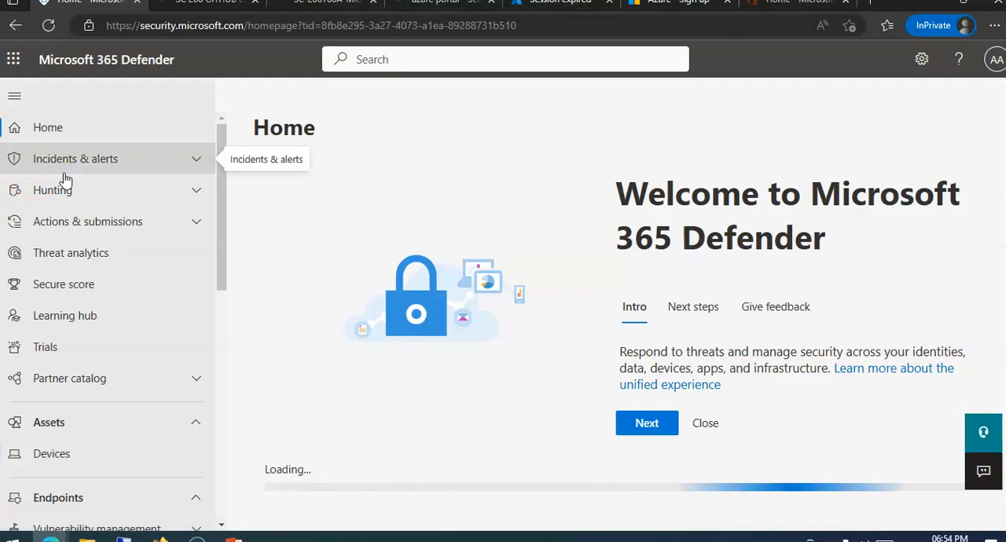
pyautogui.scroll(-3)
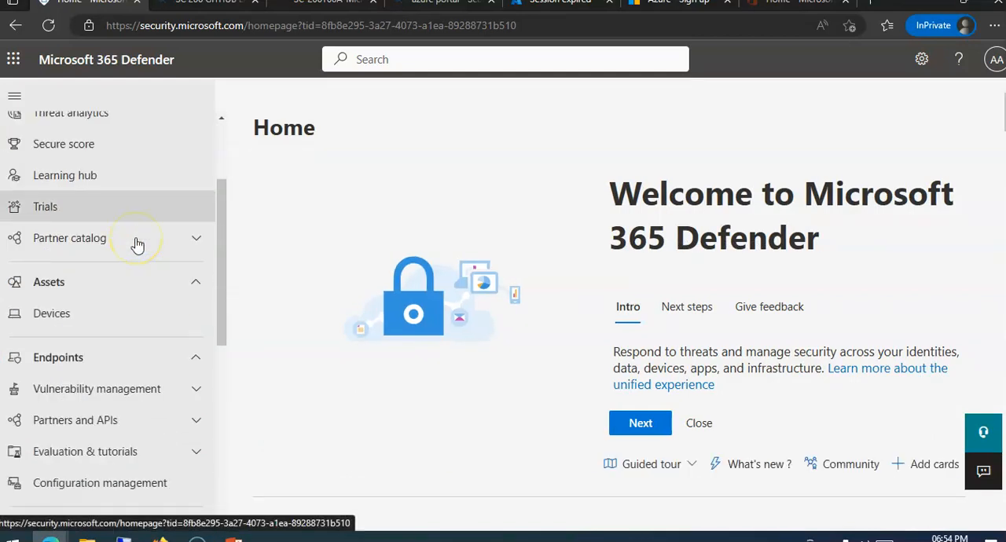
pyautogui.scroll(-3)
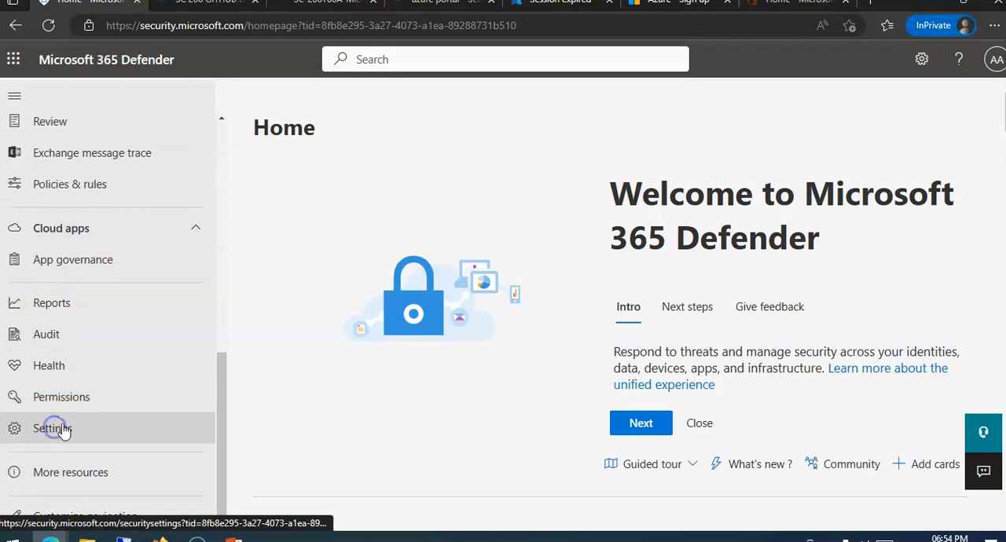
pyautogui.click(53, 428)
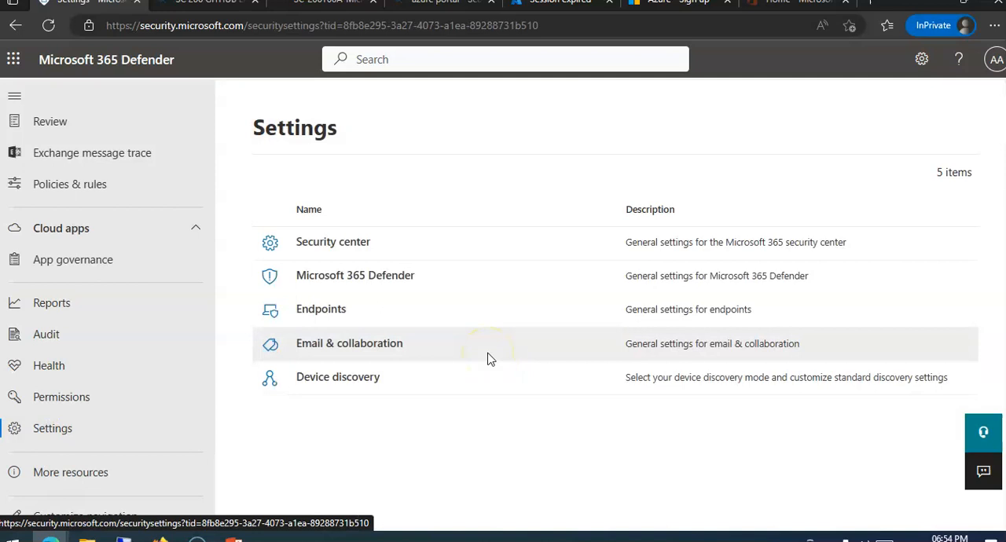
# In Endpoints settings, go to Roles under Permissions and turn on endpoint roles.
pyautogui.click(320, 309)
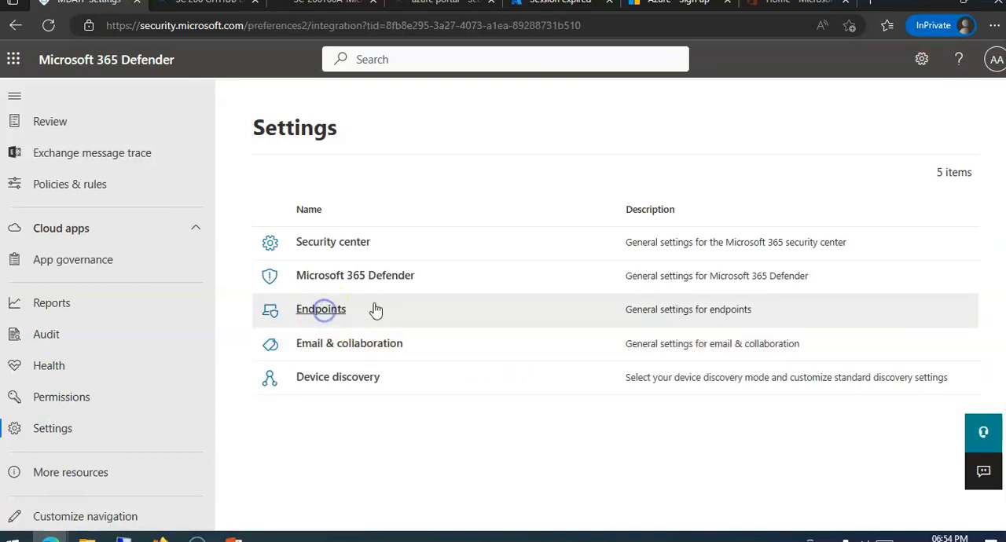
pyautogui.click(320, 309)
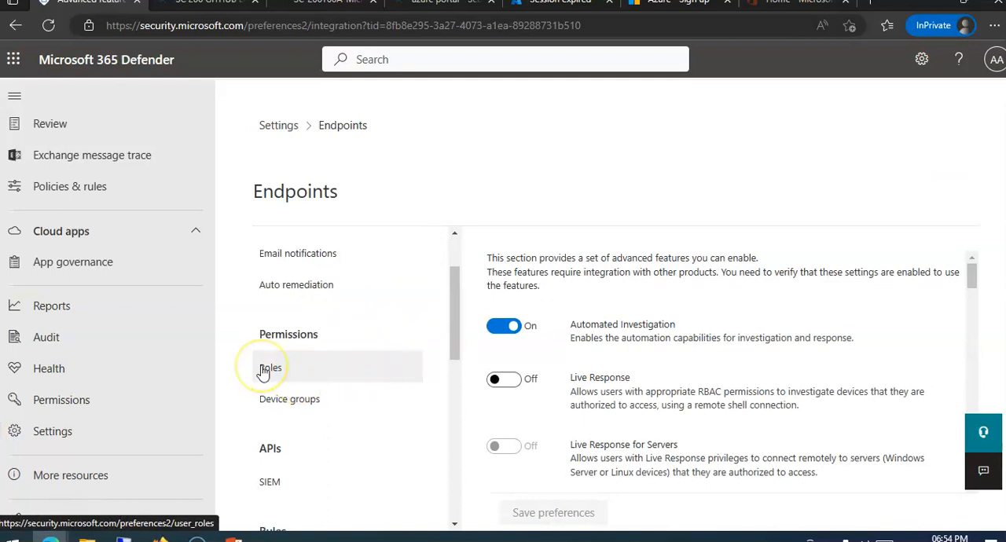
pyautogui.click(270, 367)
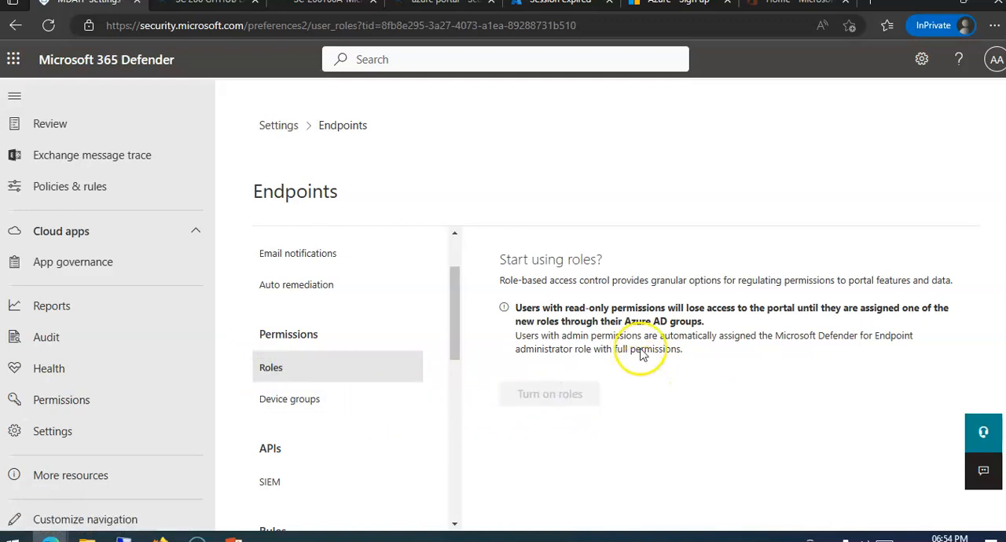
pyautogui.click(549, 394)
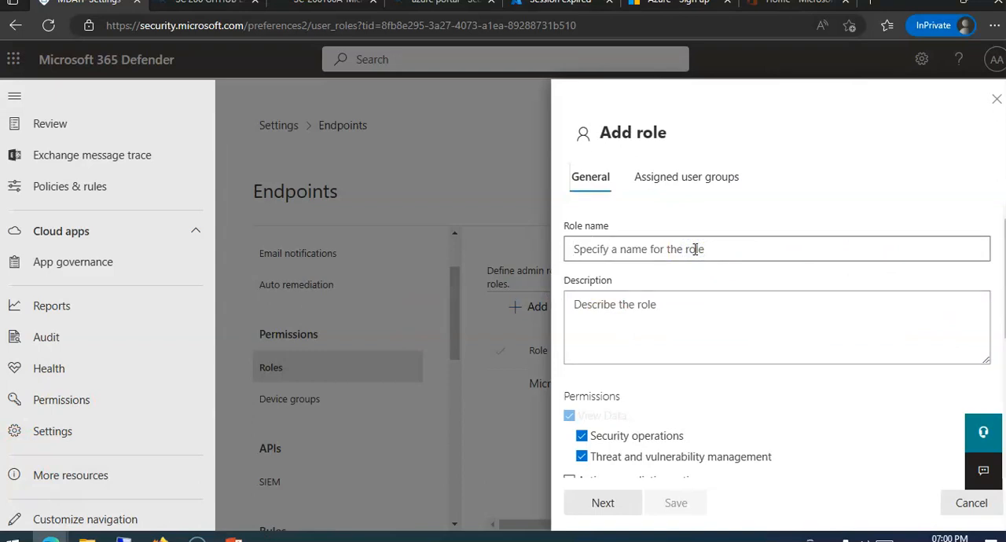
# Enter 'Tier 1 Support' as both the role name and its description.
pyautogui.write('tIER')
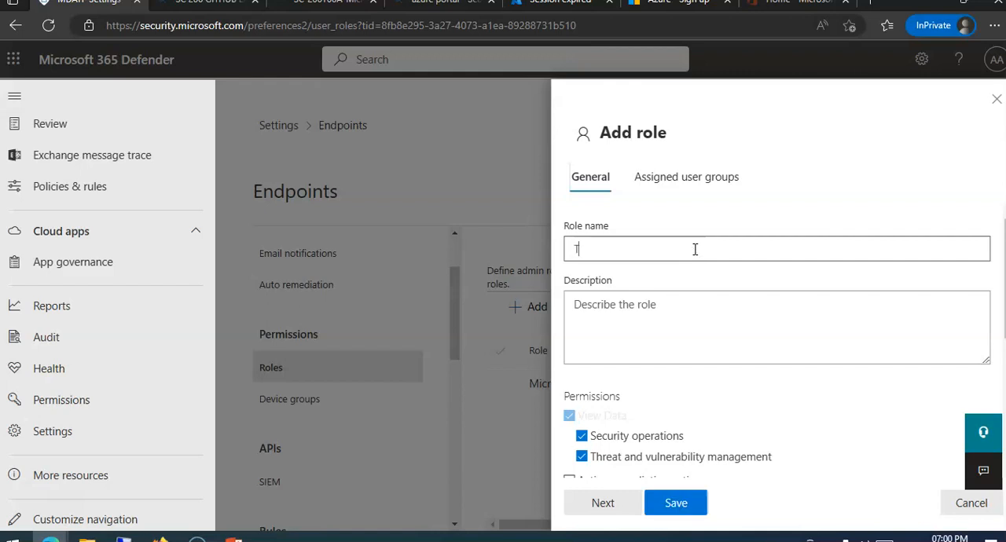
pyautogui.write('ier 1 Supp')
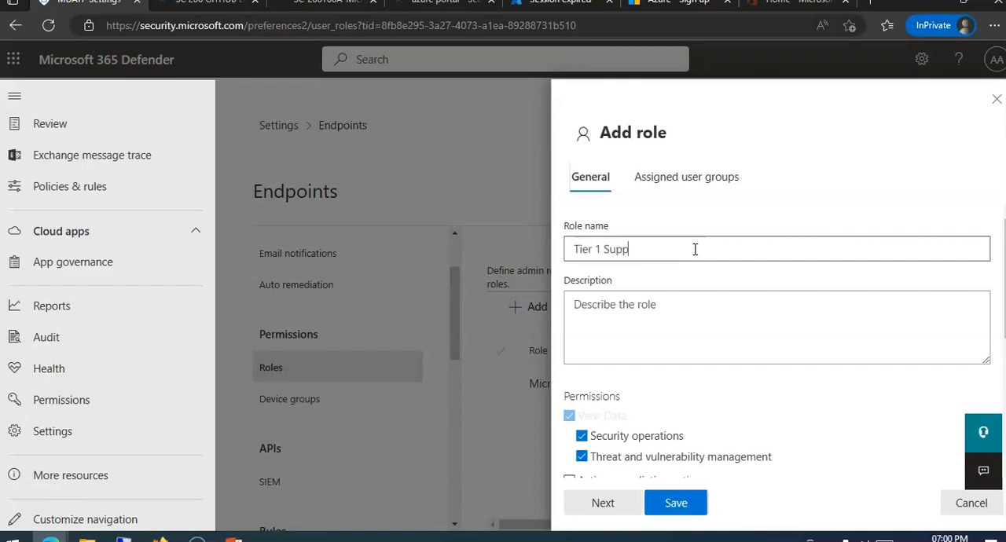
pyautogui.write('ort')
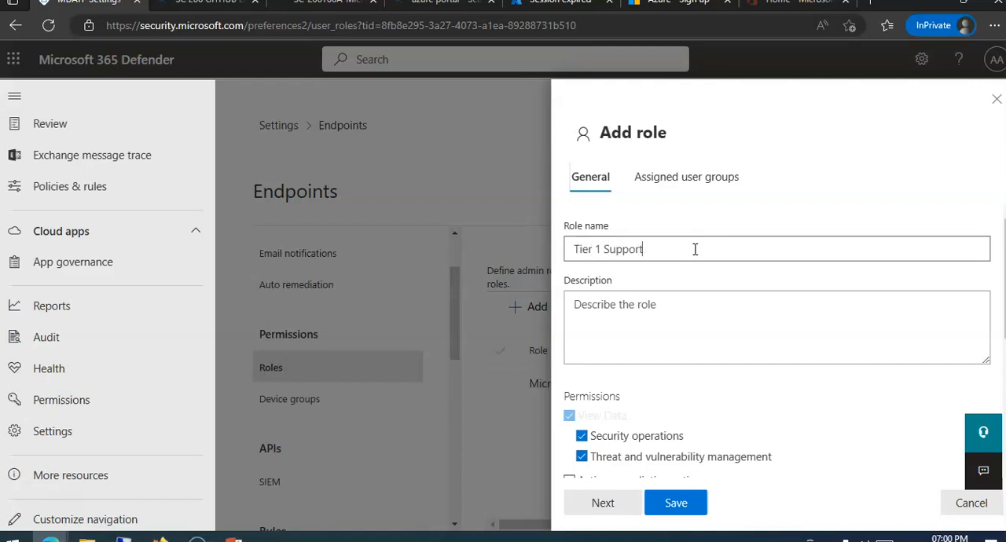
pyautogui.click(606, 248)
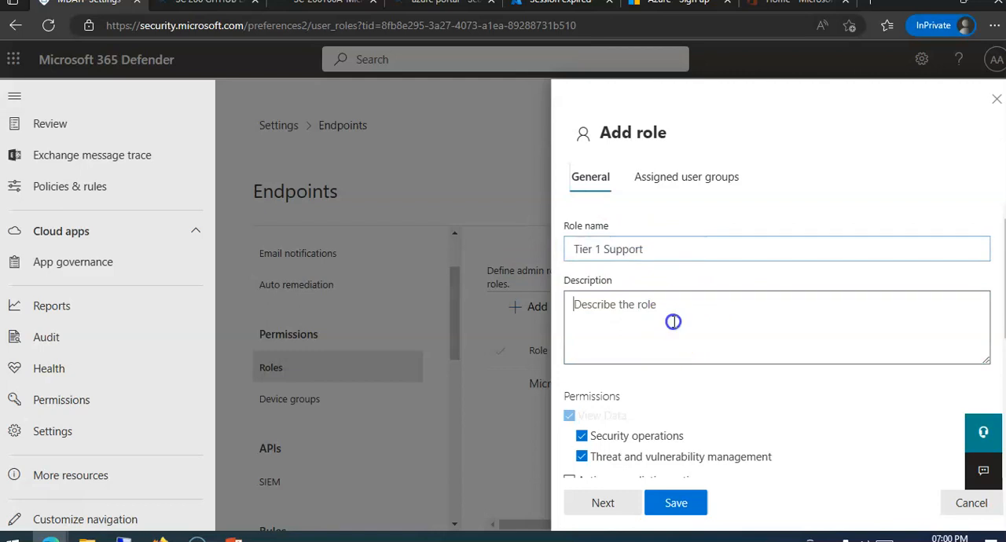
pyautogui.write('Tier 1 Support')
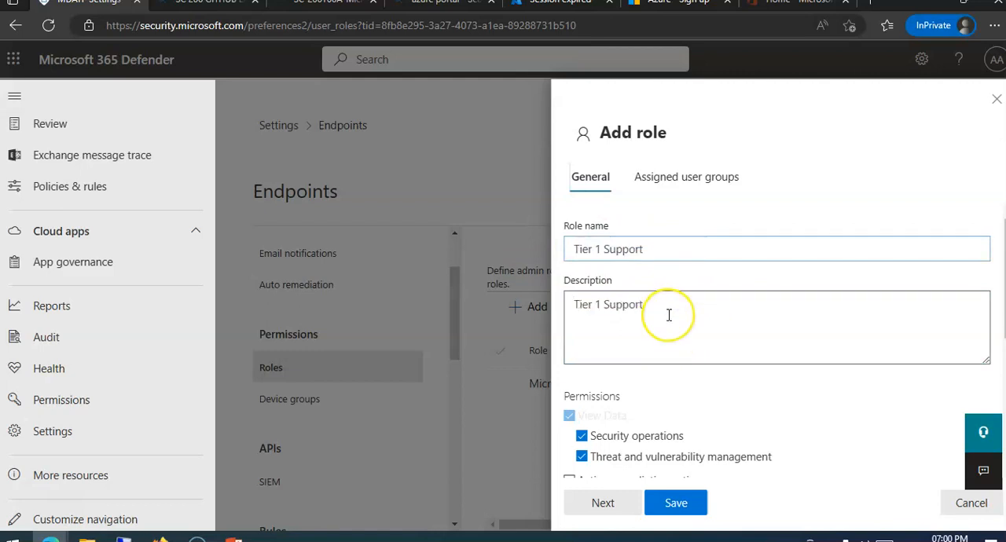
# Grant the Tier 1 Support role Advanced live response capabilities and save it.
pyautogui.scroll(-3)
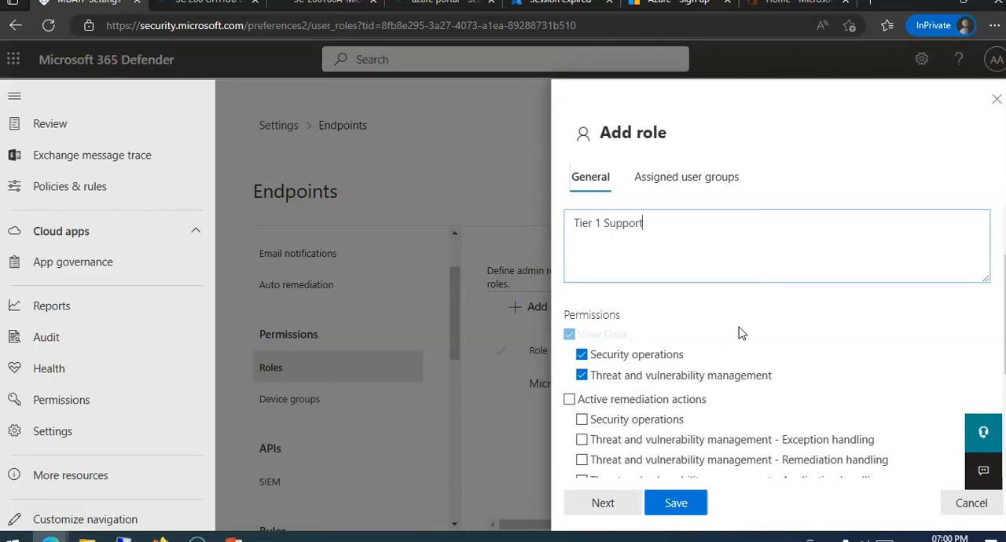
pyautogui.moveTo(773, 304)
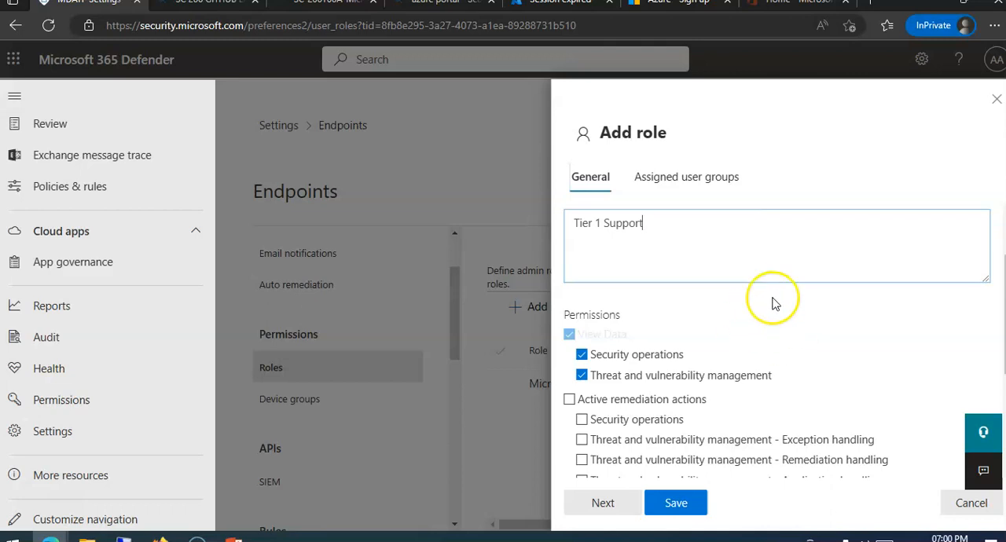
pyautogui.moveTo(752, 334)
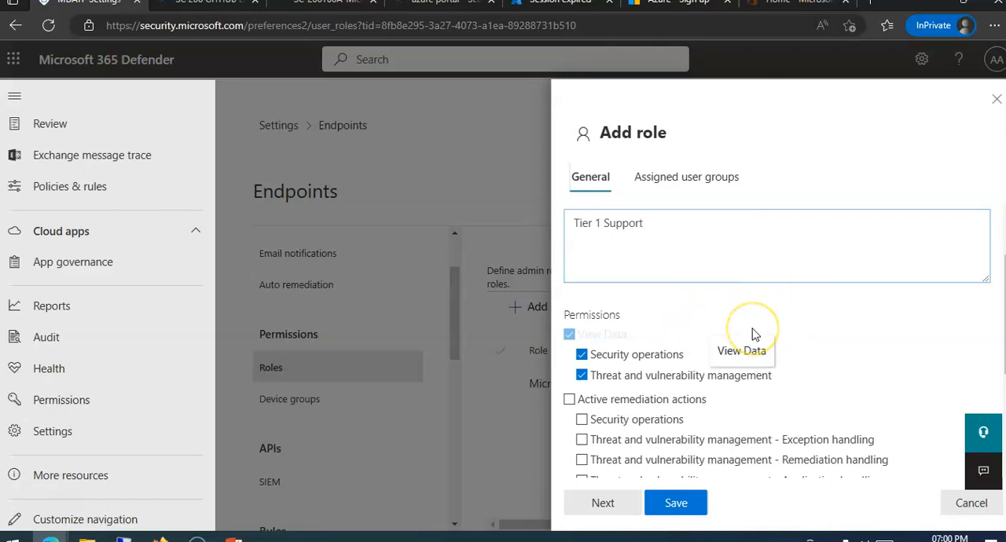
pyautogui.scroll(-3)
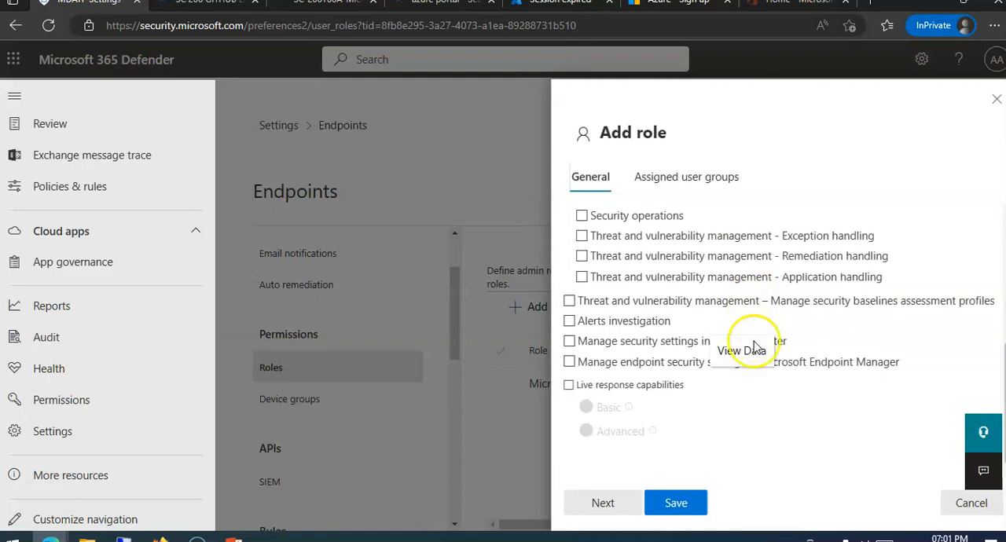
pyautogui.click(569, 383)
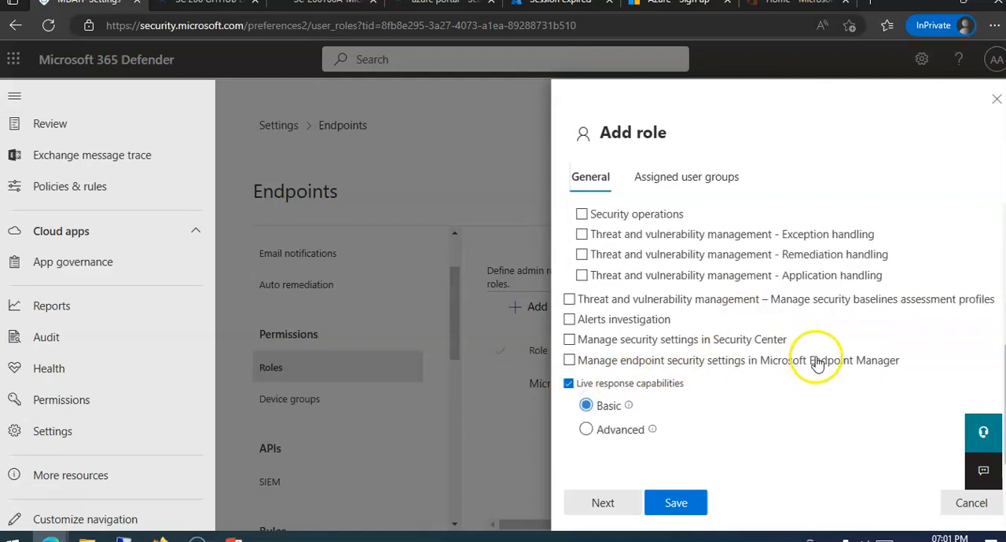
pyautogui.click(585, 429)
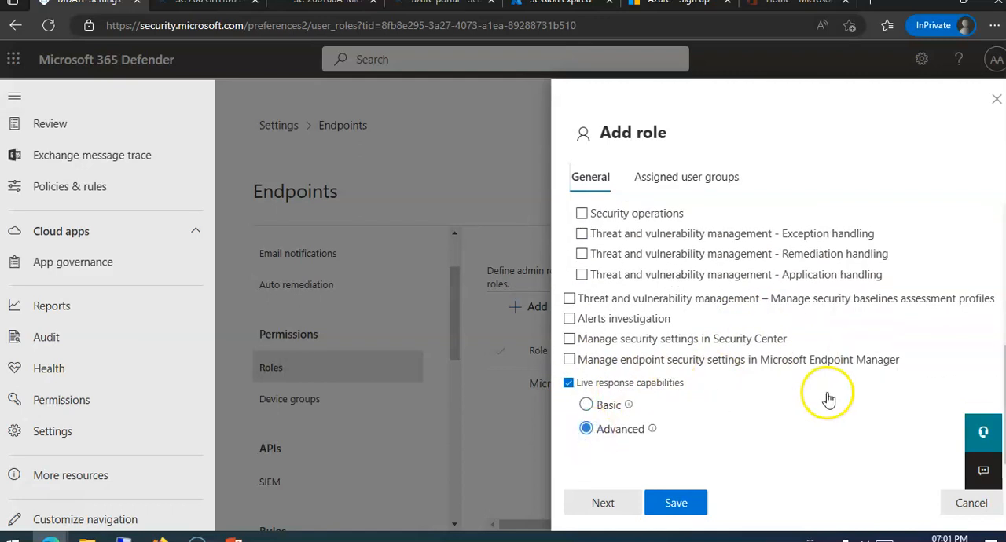
pyautogui.click(675, 503)
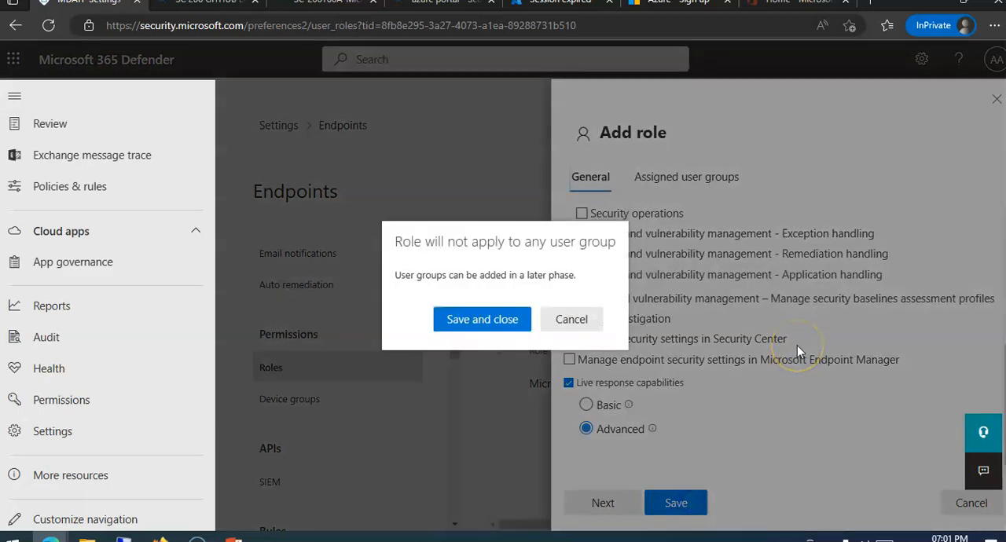
pyautogui.moveTo(433, 275)
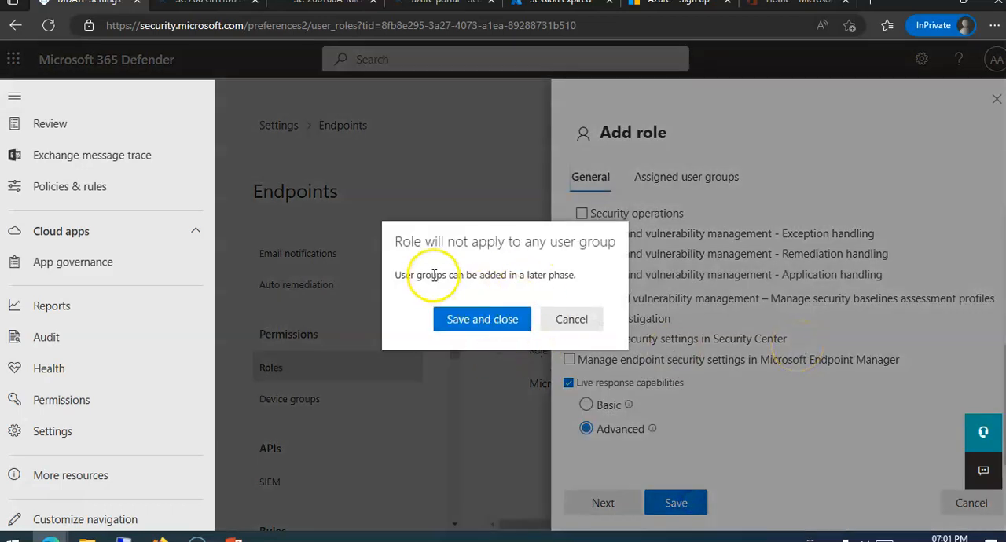
pyautogui.moveTo(452, 279)
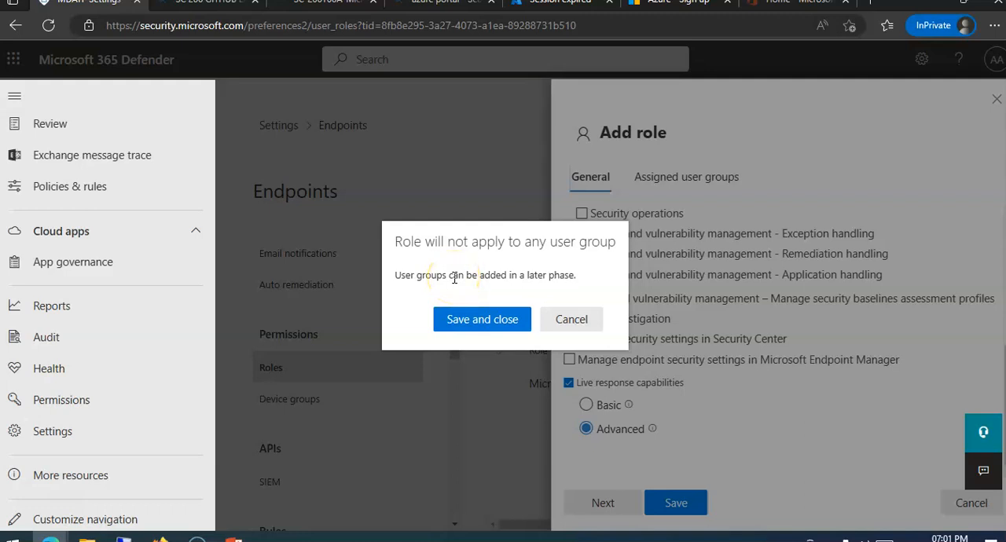
# Confirm saving the Tier 1 Support role with no user groups assigned.
pyautogui.click(481, 319)
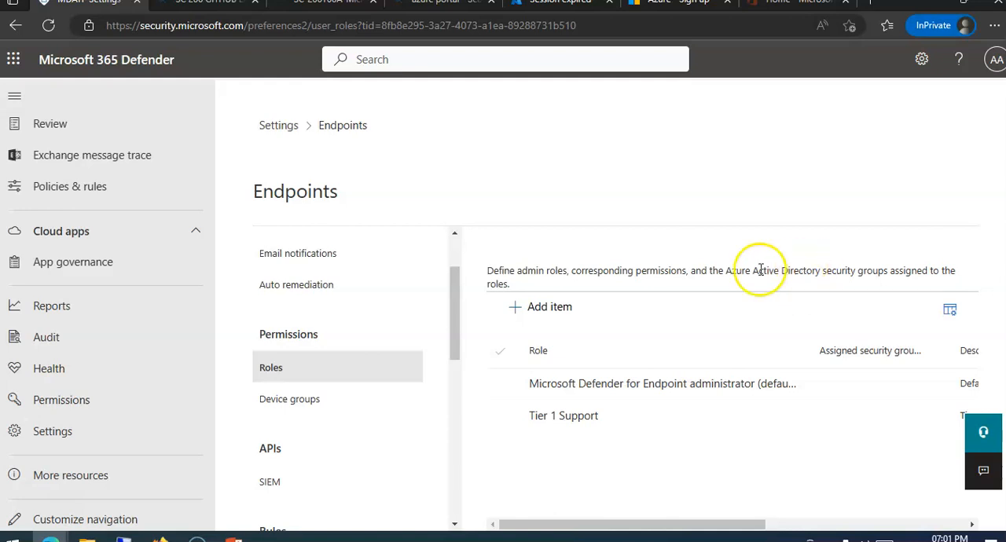
# Go back to Settings, then Endpoints > Device groups, and start adding a device group.
pyautogui.click(278, 125)
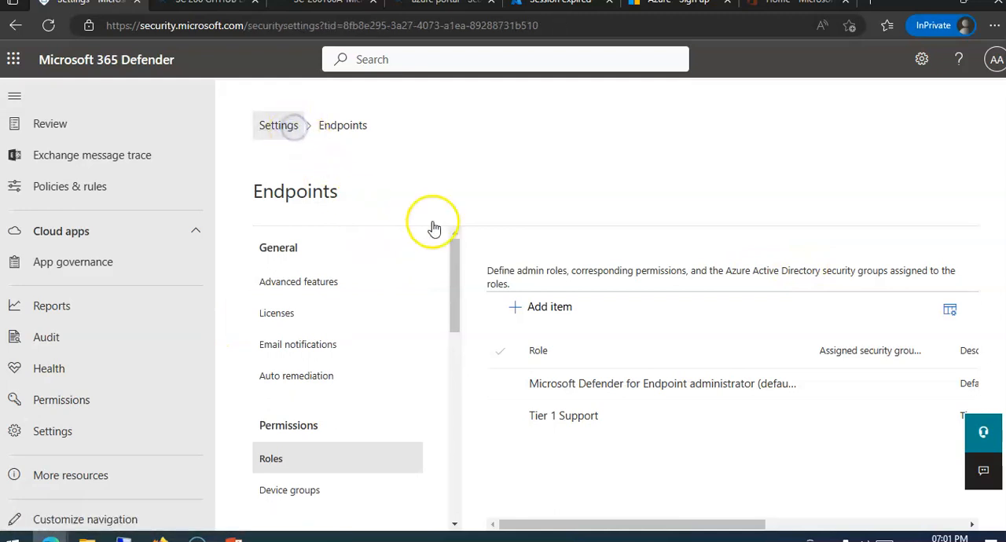
pyautogui.click(278, 125)
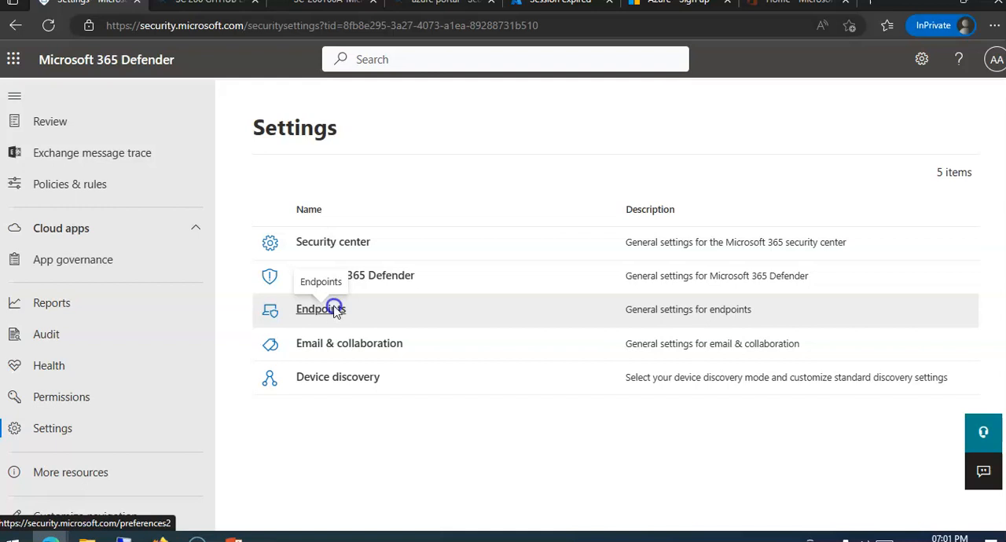
pyautogui.click(320, 309)
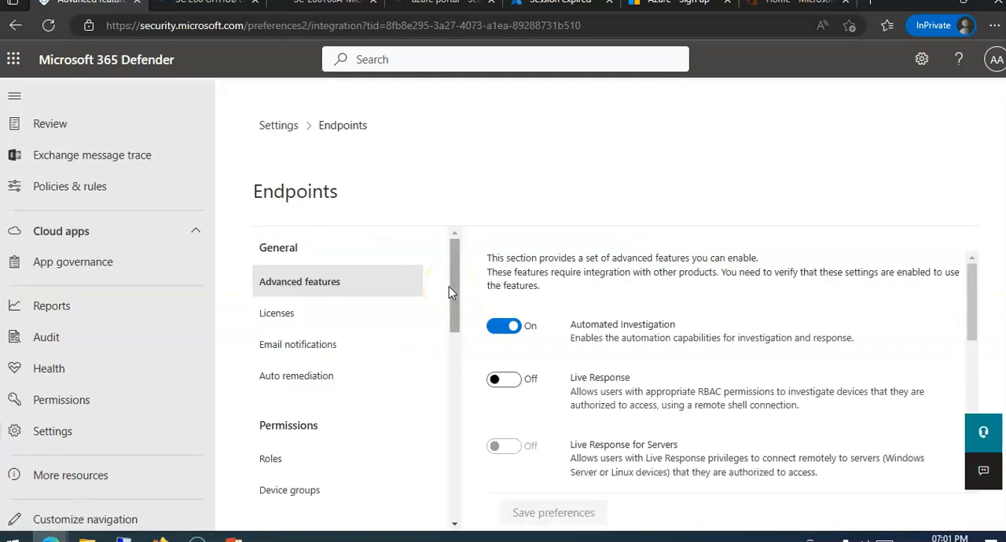
pyautogui.scroll(-3)
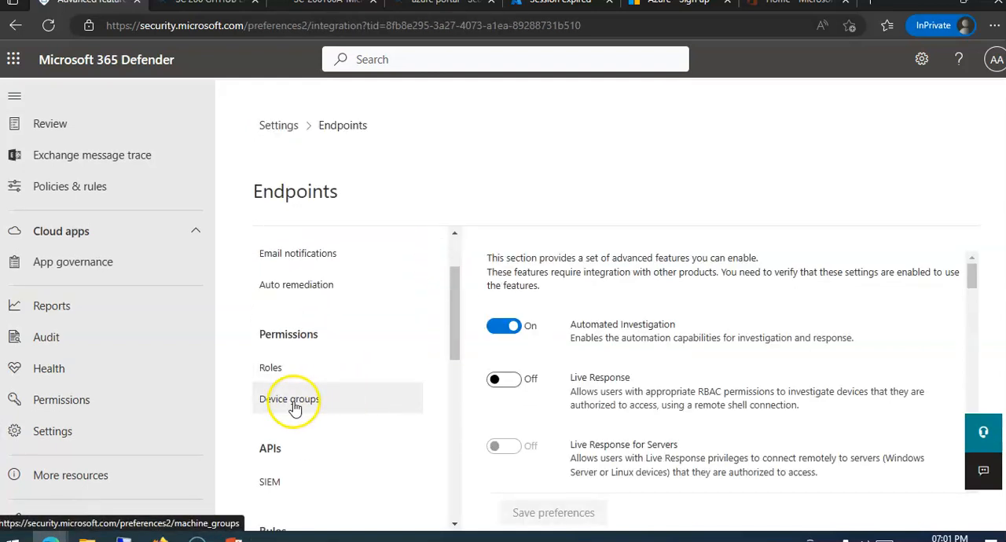
pyautogui.click(290, 399)
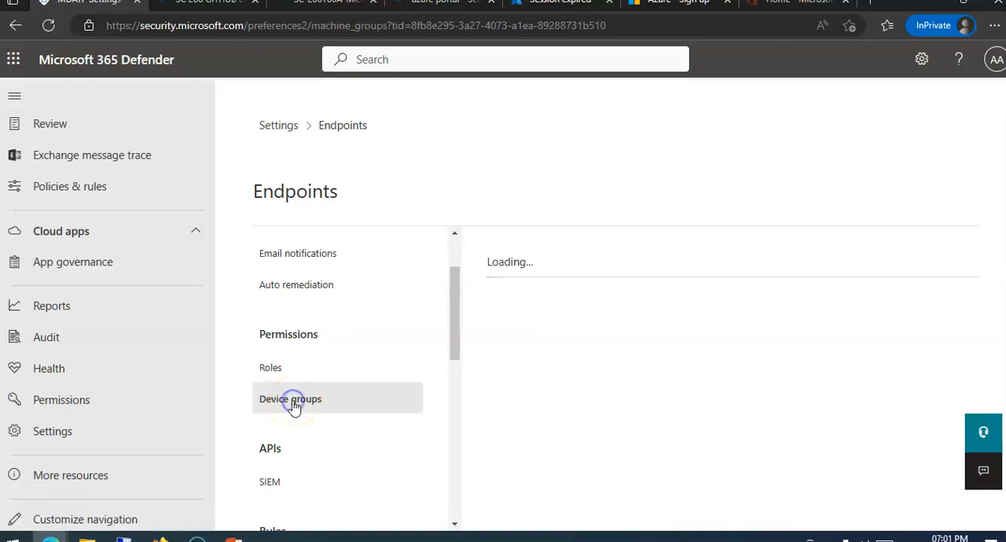
pyautogui.click(290, 399)
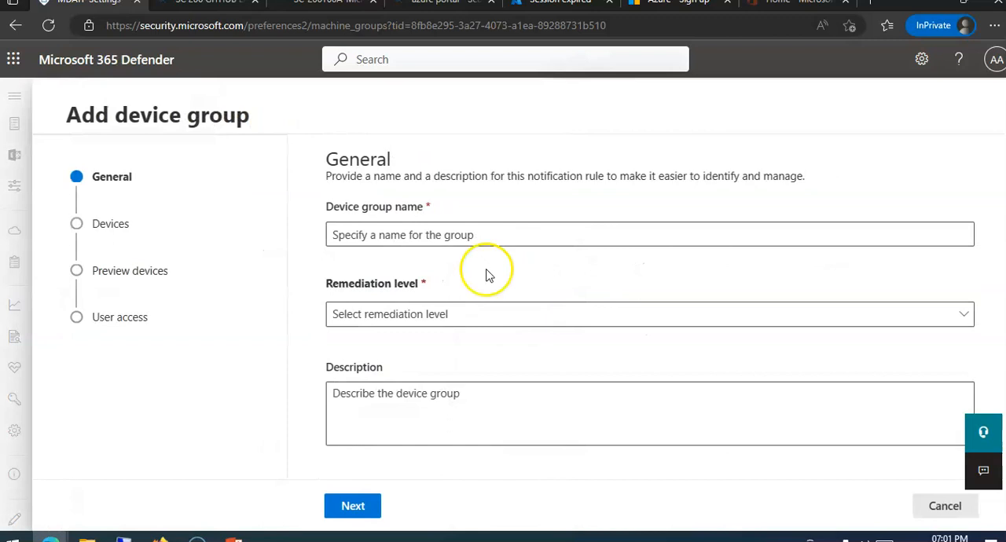
# Name the group 'Regular', choose Full automatic remediation, add a description, and continue.
pyautogui.click(472, 234)
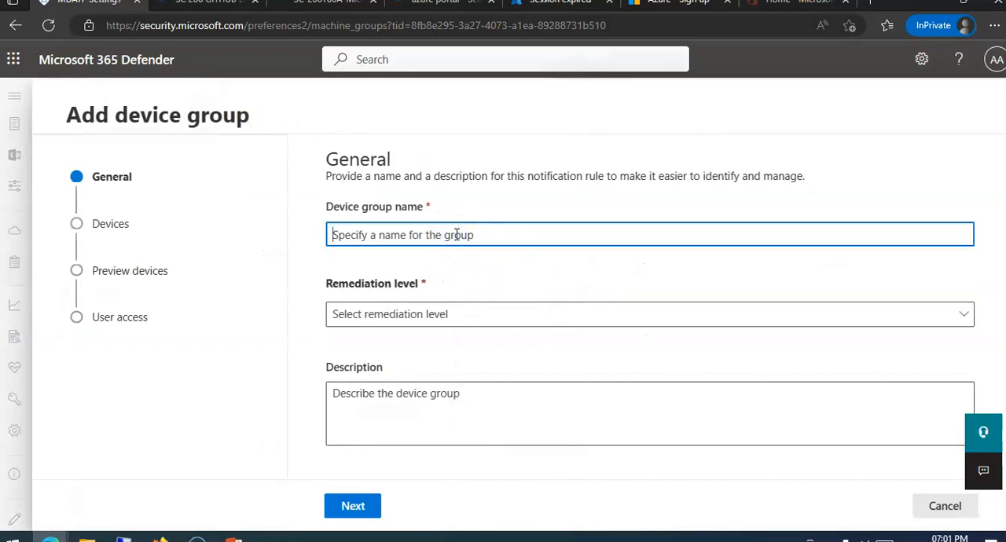
pyautogui.write('Re')
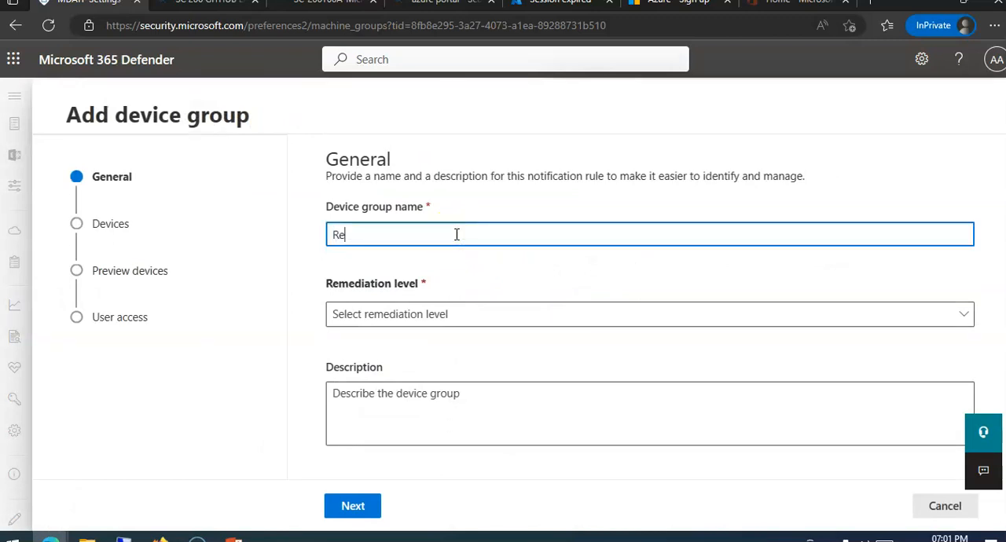
pyautogui.write('gular')
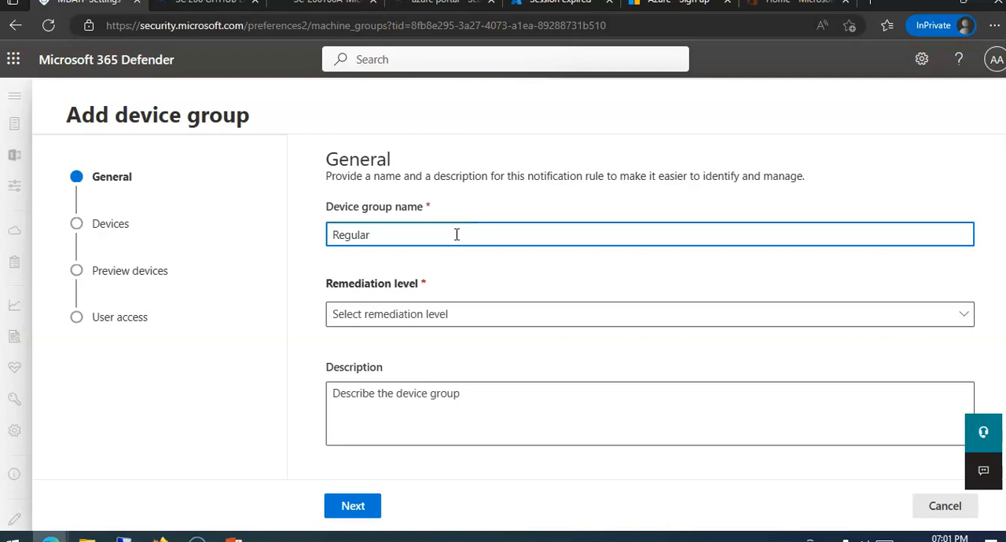
pyautogui.click(649, 313)
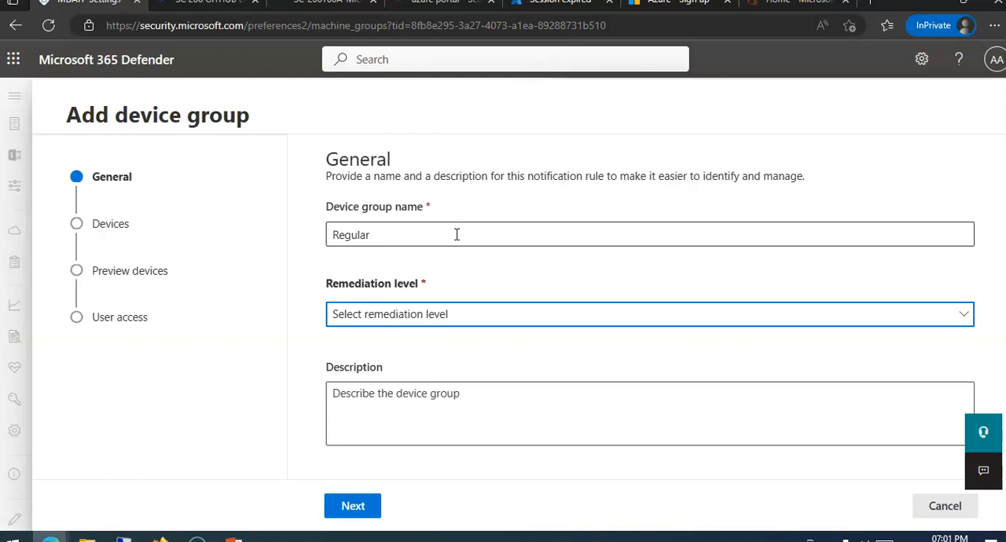
pyautogui.click(650, 314)
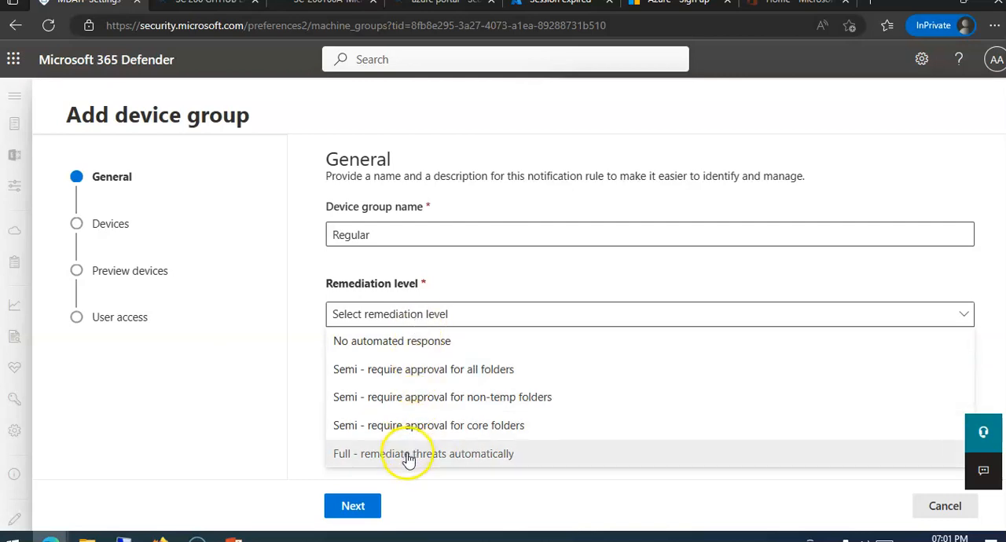
pyautogui.click(423, 453)
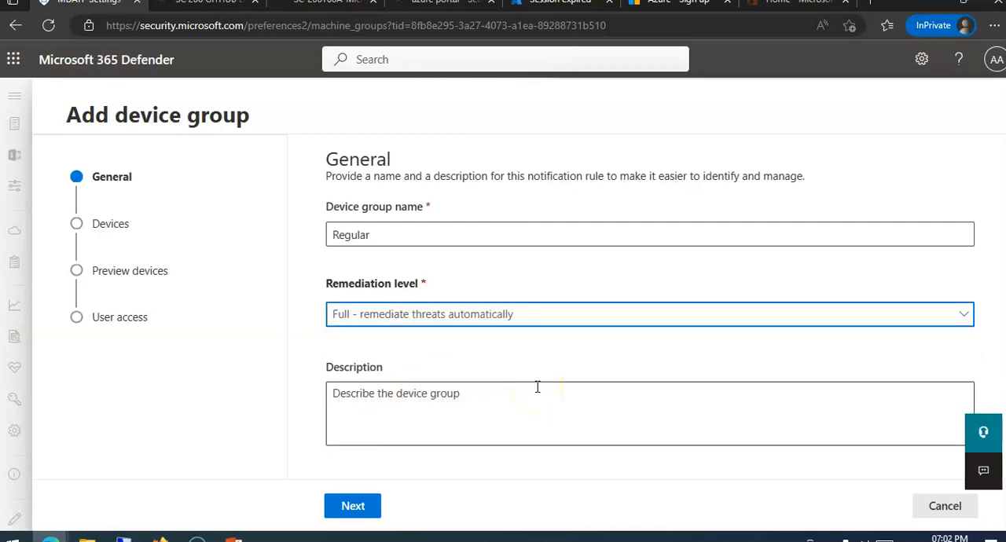
pyautogui.click(649, 314)
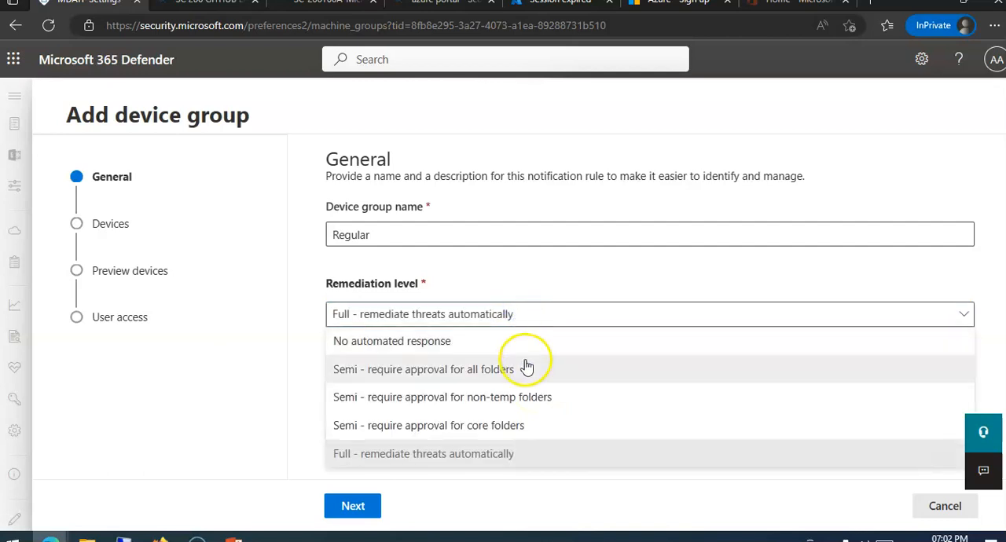
pyautogui.click(423, 453)
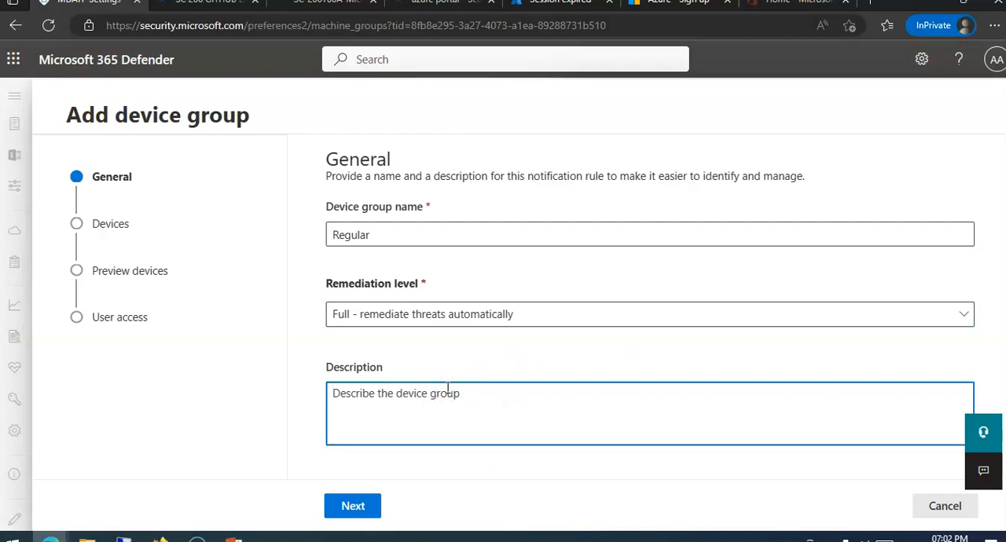
pyautogui.write('Regular')
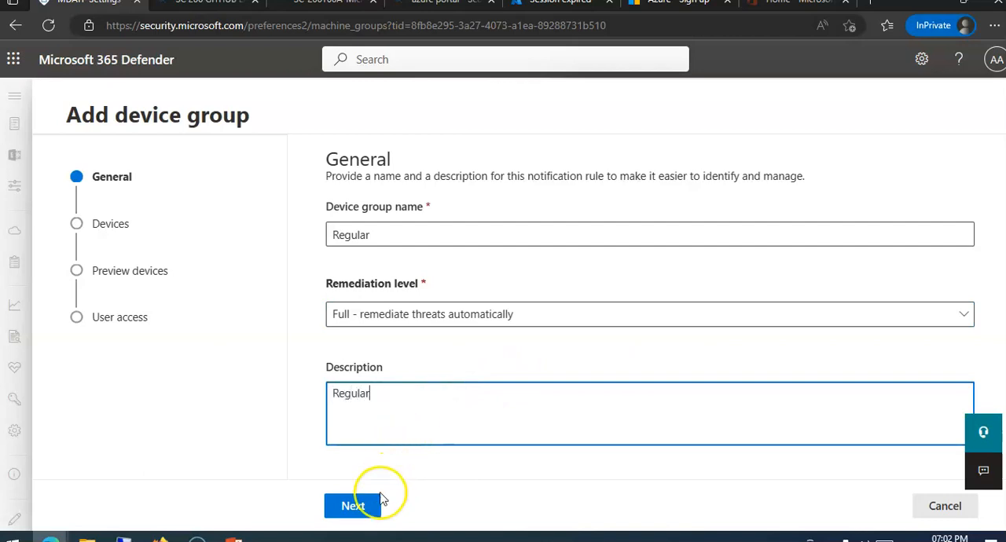
pyautogui.click(352, 505)
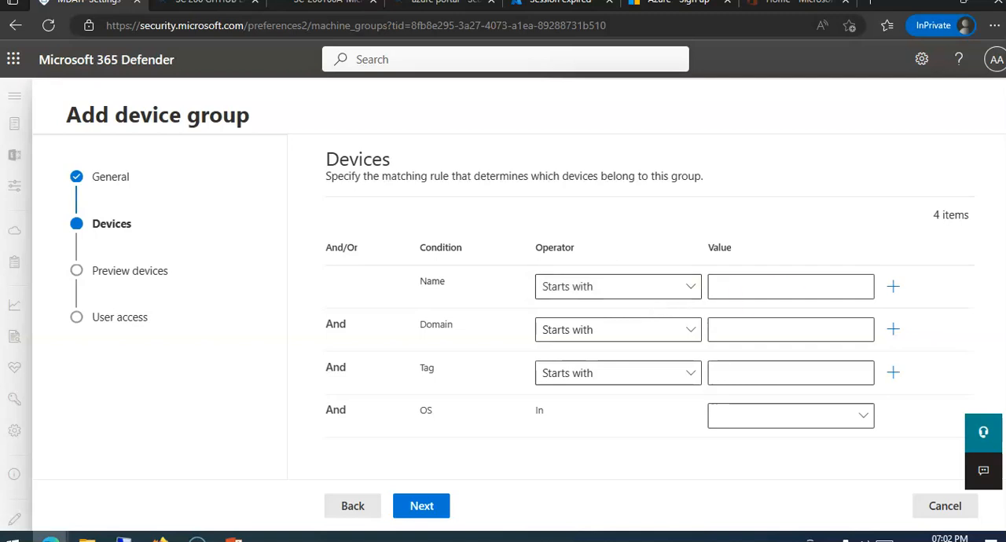
# Limit the OS matching rule to Windows 10 only and proceed to device preview.
pyautogui.click(616, 286)
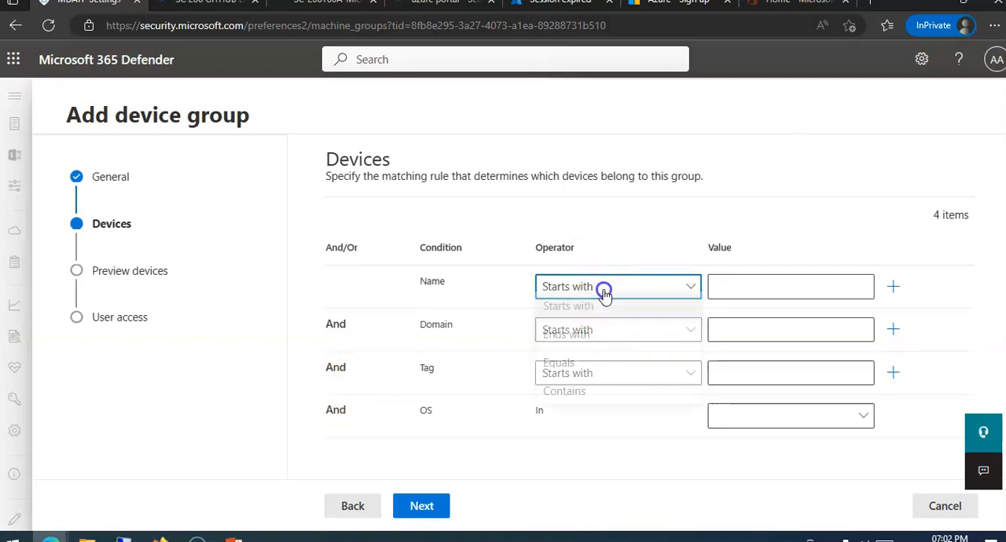
pyautogui.click(618, 286)
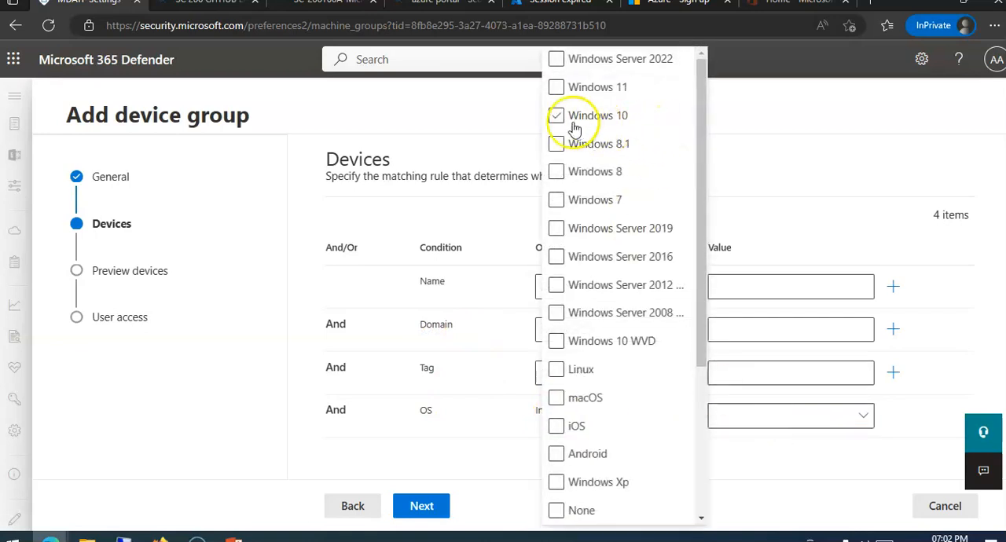
pyautogui.click(555, 200)
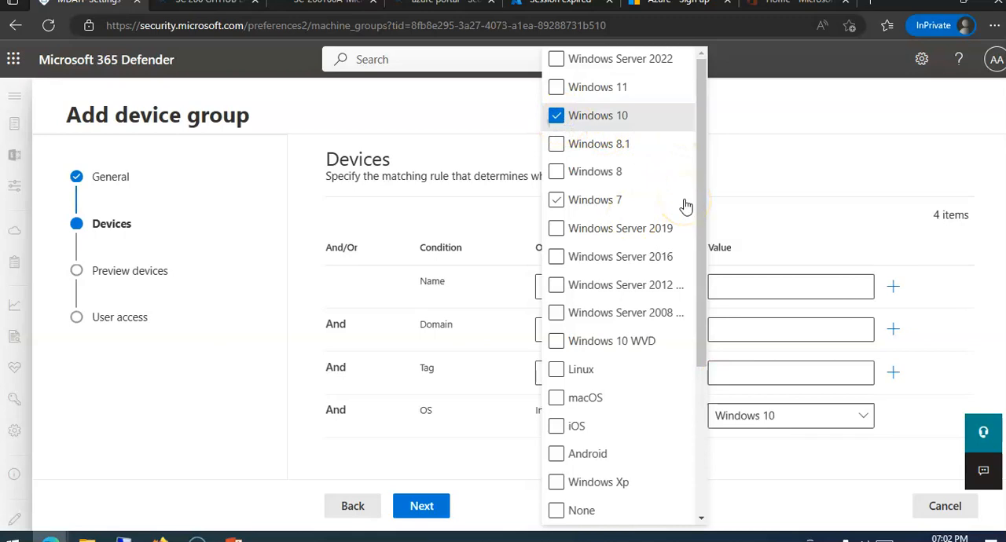
pyautogui.click(556, 58)
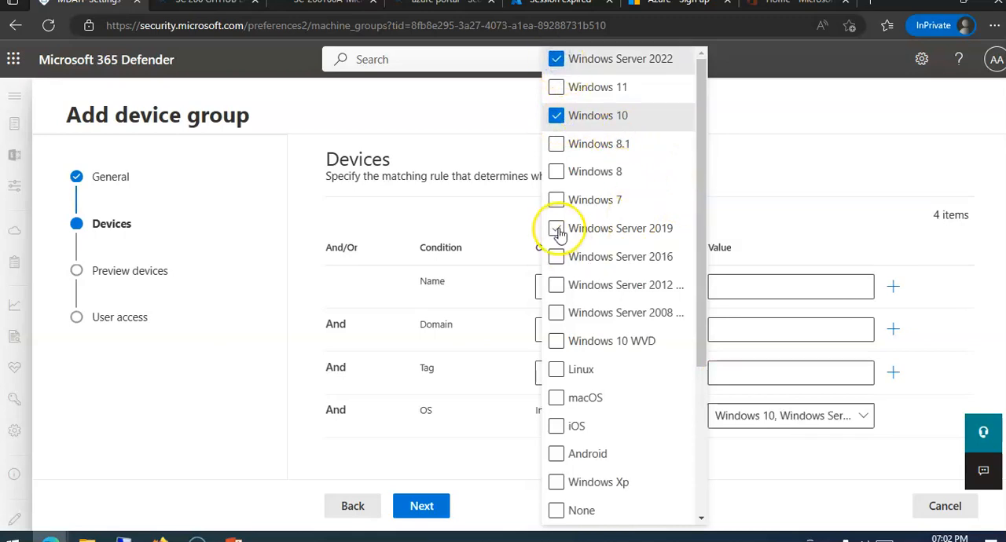
pyautogui.click(556, 228)
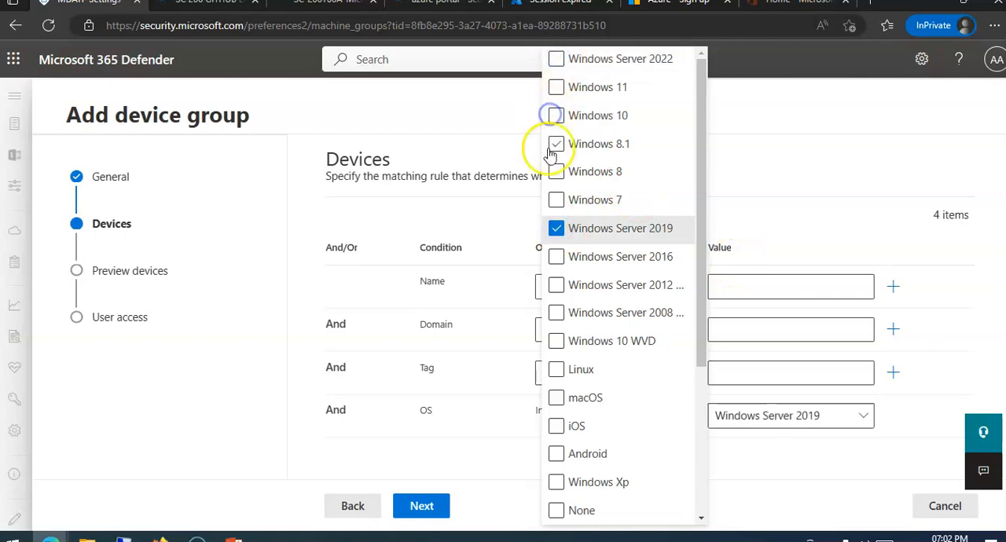
pyautogui.click(556, 144)
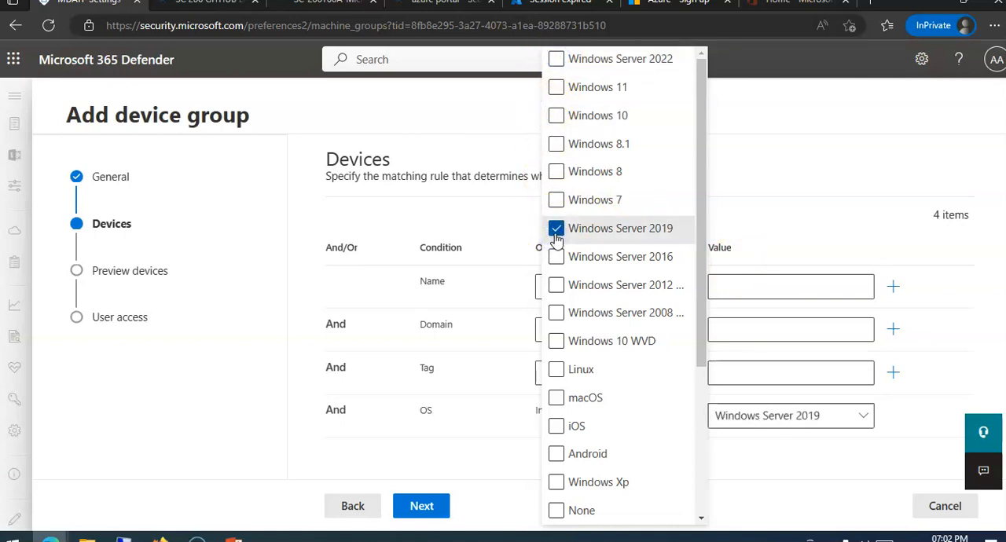
pyautogui.click(556, 116)
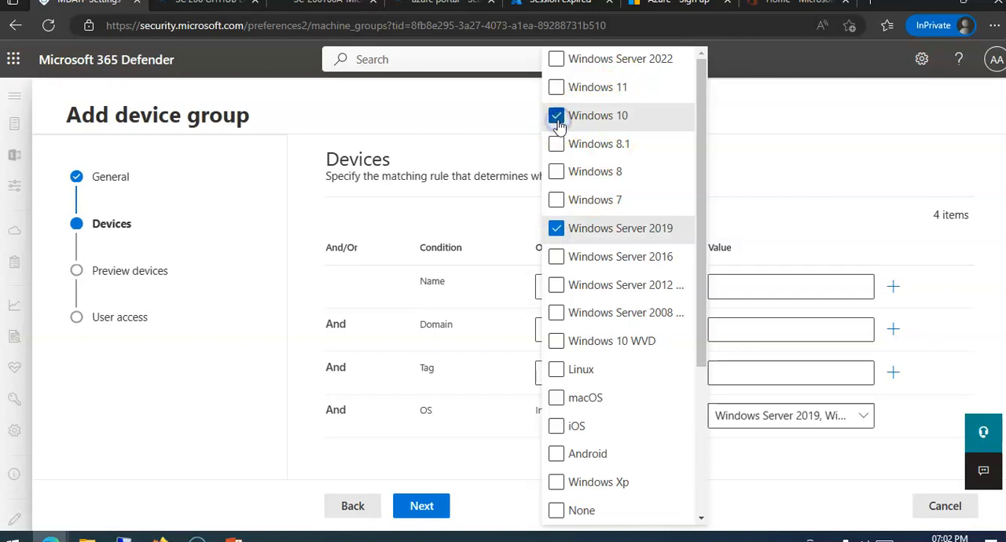
pyautogui.moveTo(563, 233)
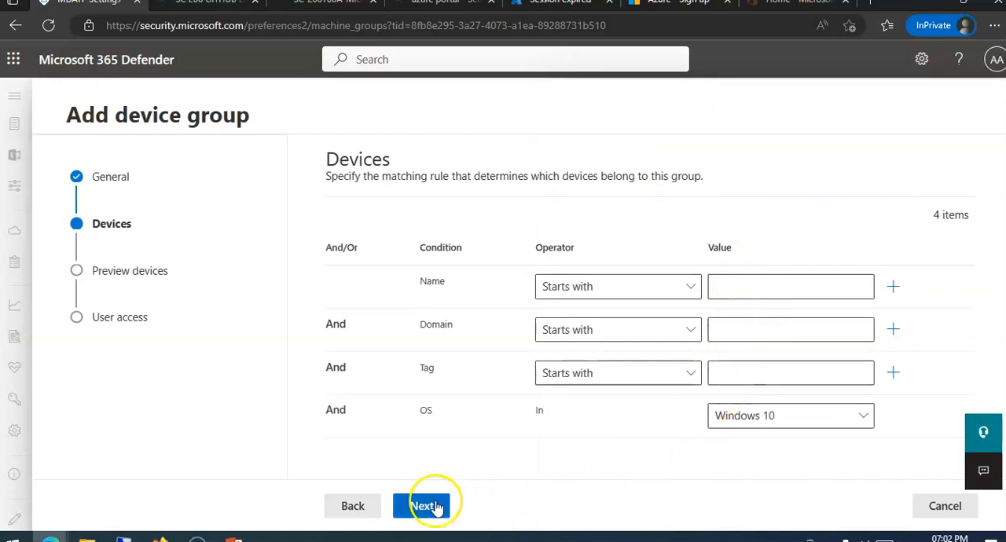
pyautogui.click(422, 505)
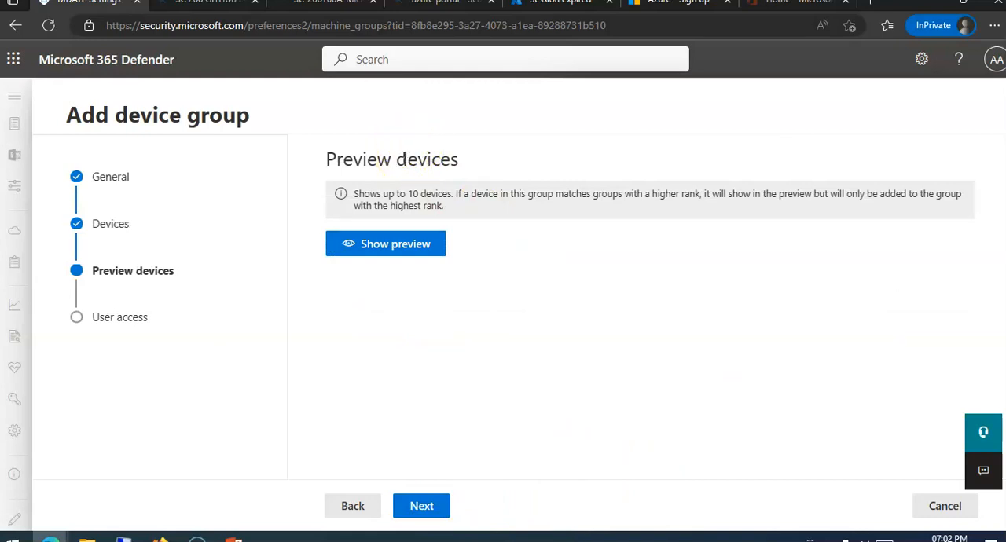
# Preview matching devices, confirm testmachine1 appears, and continue to User access.
pyautogui.click(385, 243)
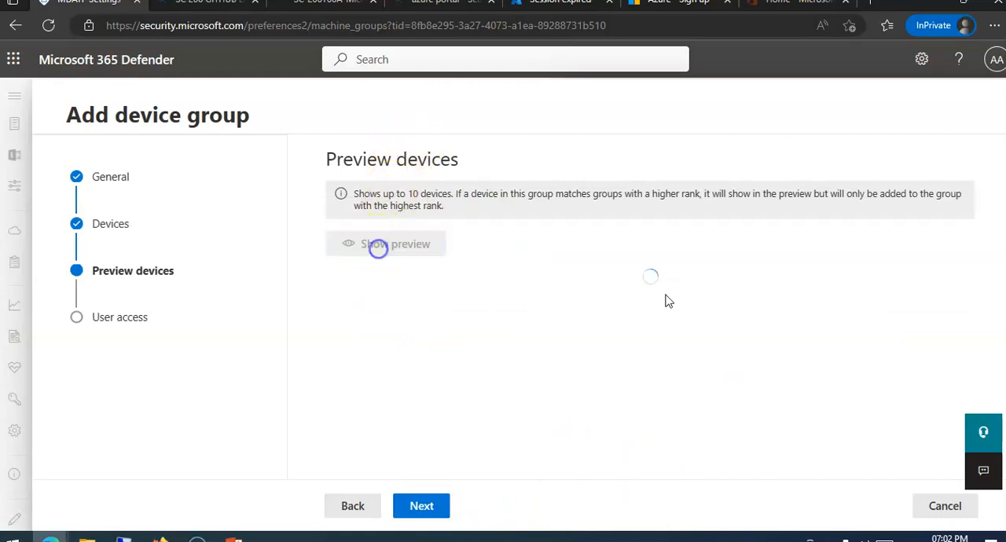
pyautogui.click(385, 243)
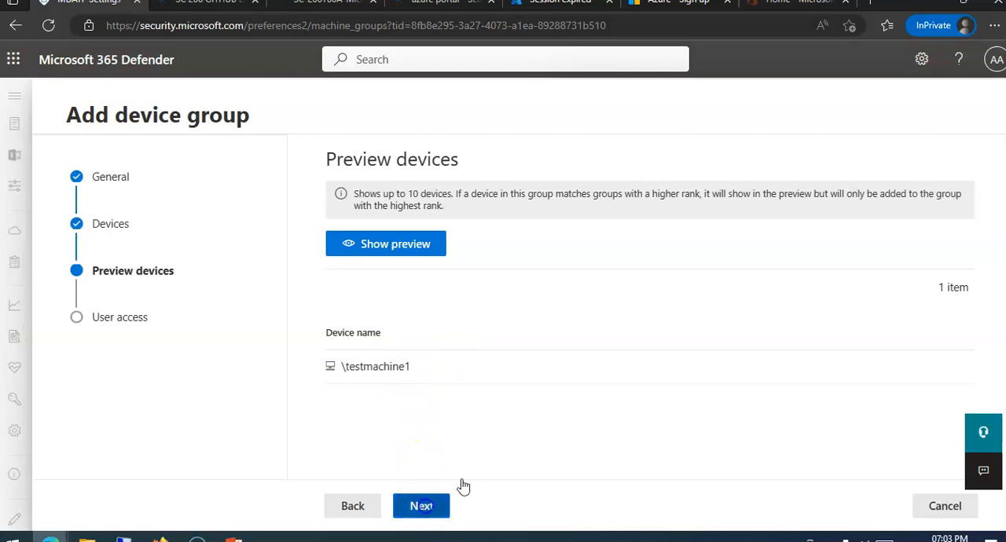
pyautogui.click(420, 505)
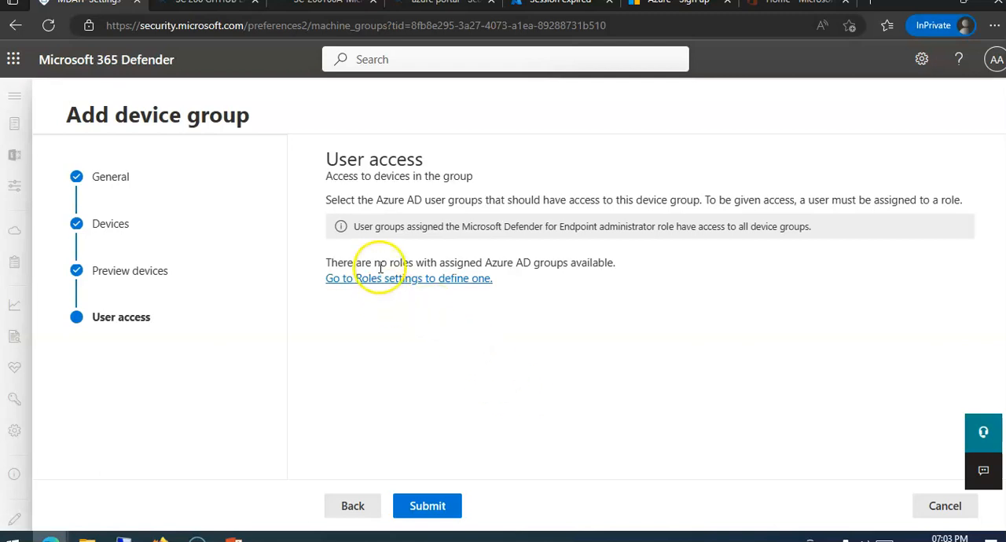
pyautogui.moveTo(496, 305)
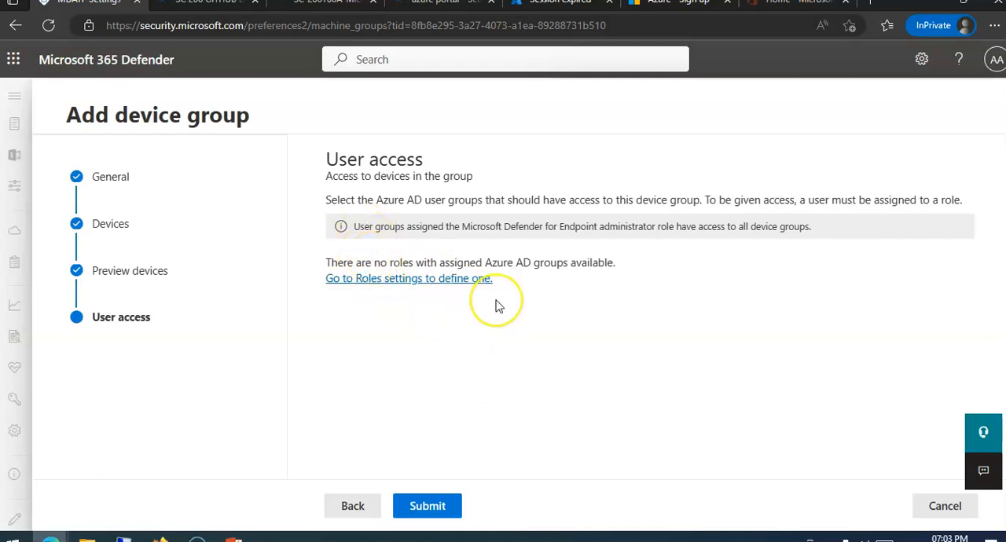
pyautogui.moveTo(496, 306)
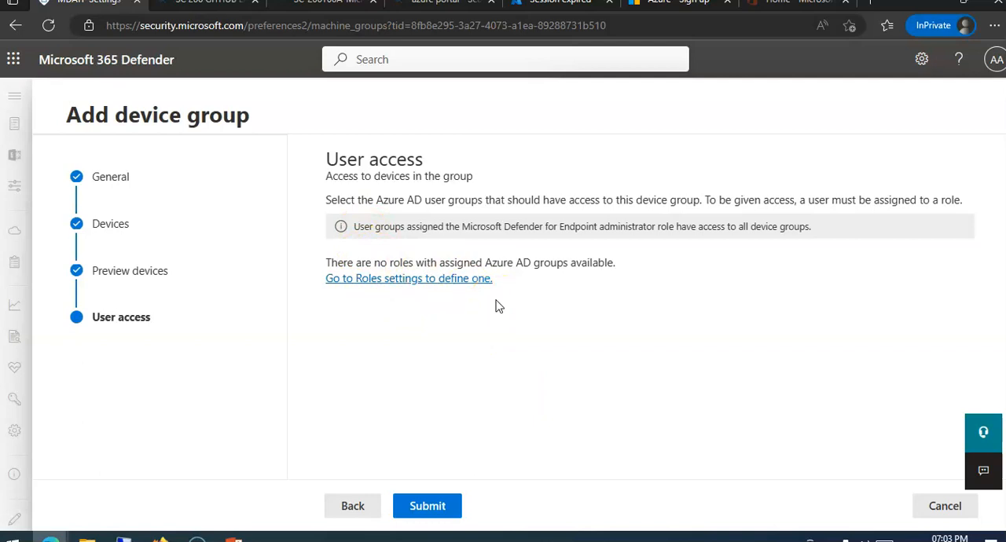
pyautogui.moveTo(436, 285)
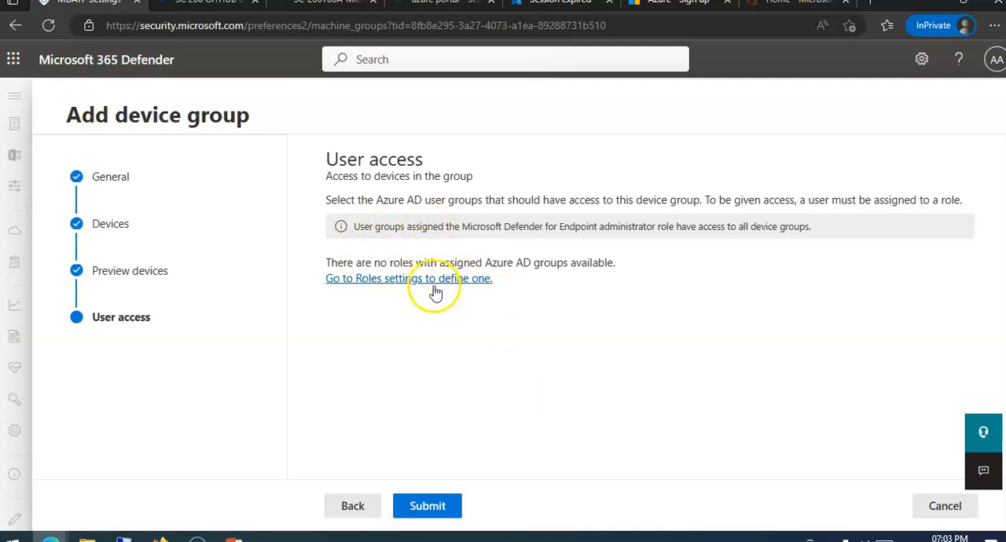
pyautogui.rightClick(407, 320)
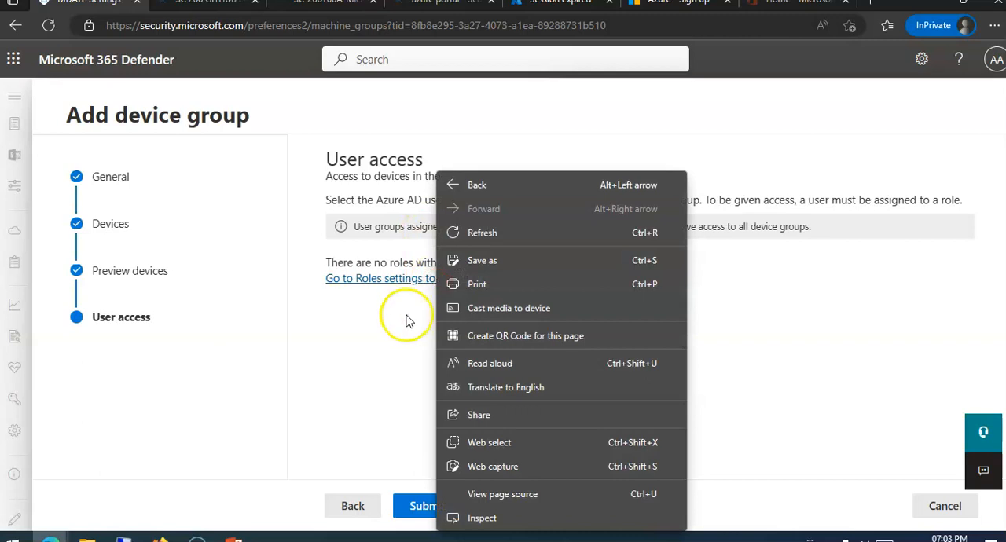
pyautogui.click(426, 506)
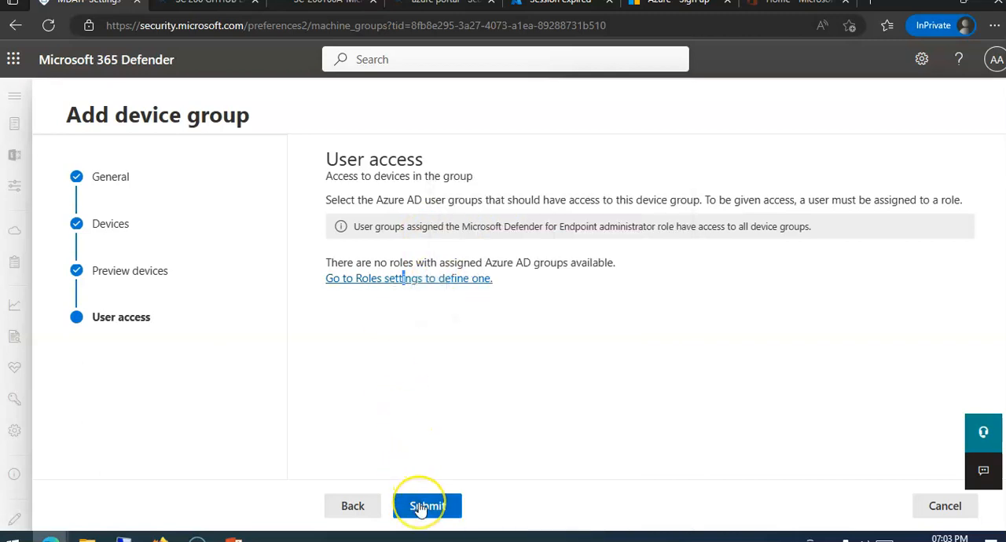
pyautogui.moveTo(615, 375)
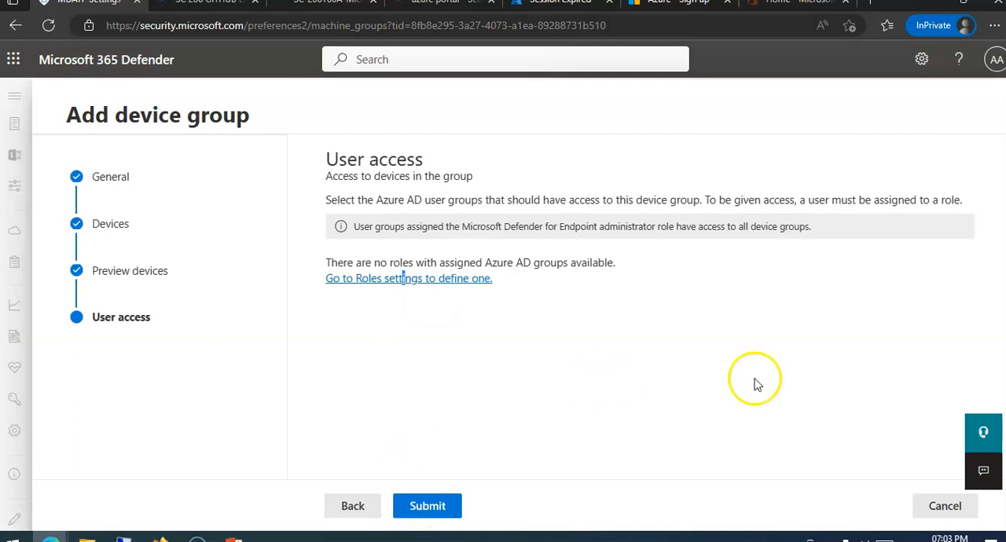
pyautogui.moveTo(678, 358)
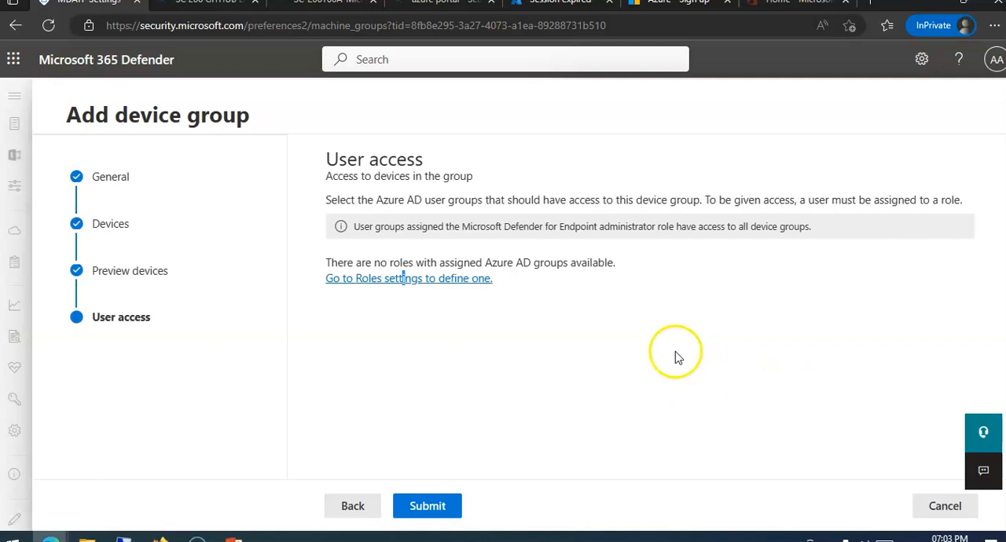
# Submit the Regular device group from the User access page.
pyautogui.click(426, 505)
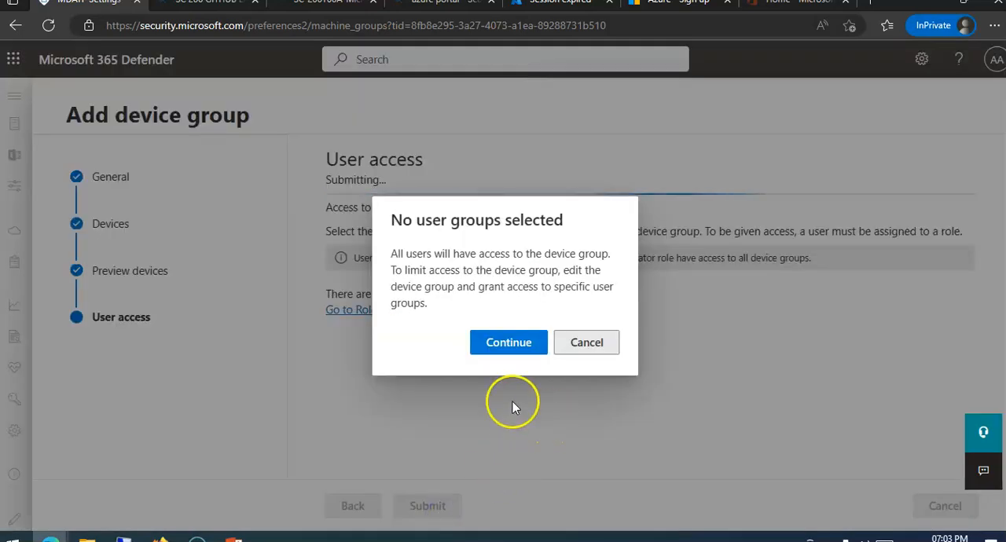
pyautogui.moveTo(474, 303)
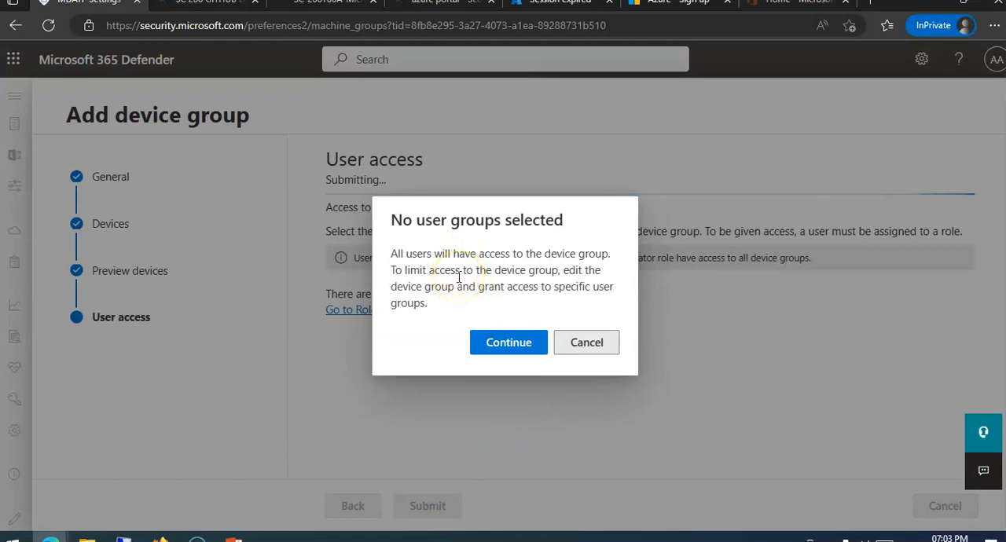
pyautogui.moveTo(645, 315)
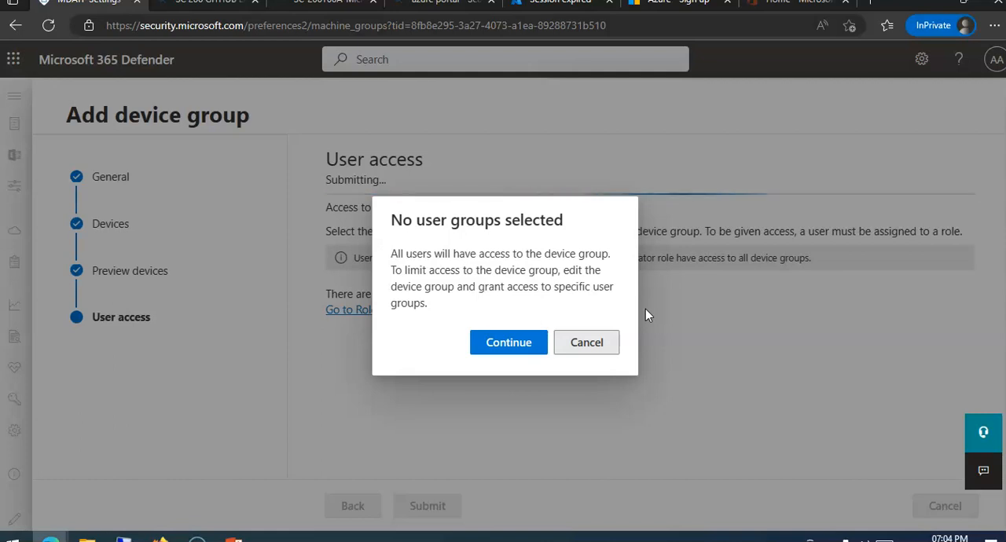
# Confirm the no-user-groups prompt so all users get access to the Regular device group.
pyautogui.click(509, 341)
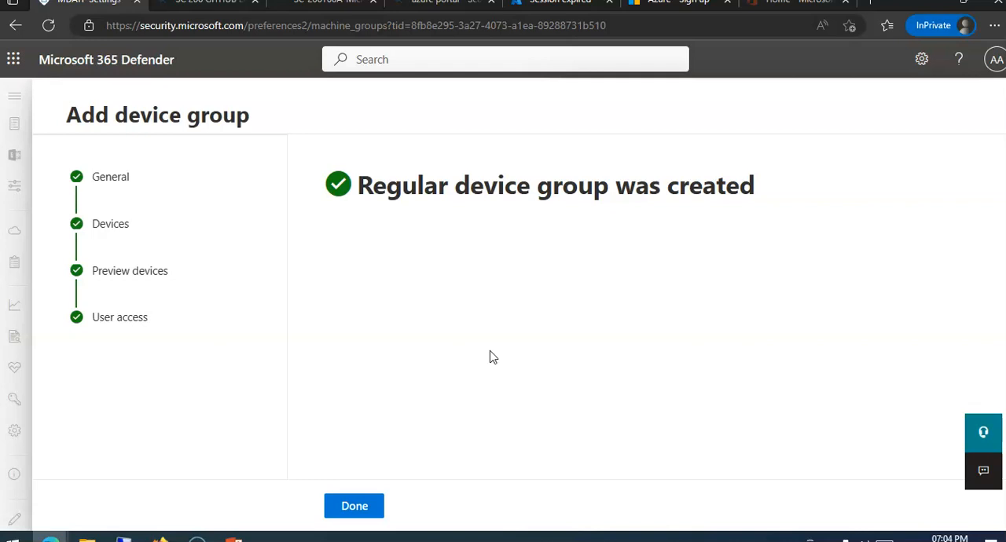
pyautogui.moveTo(250, 458)
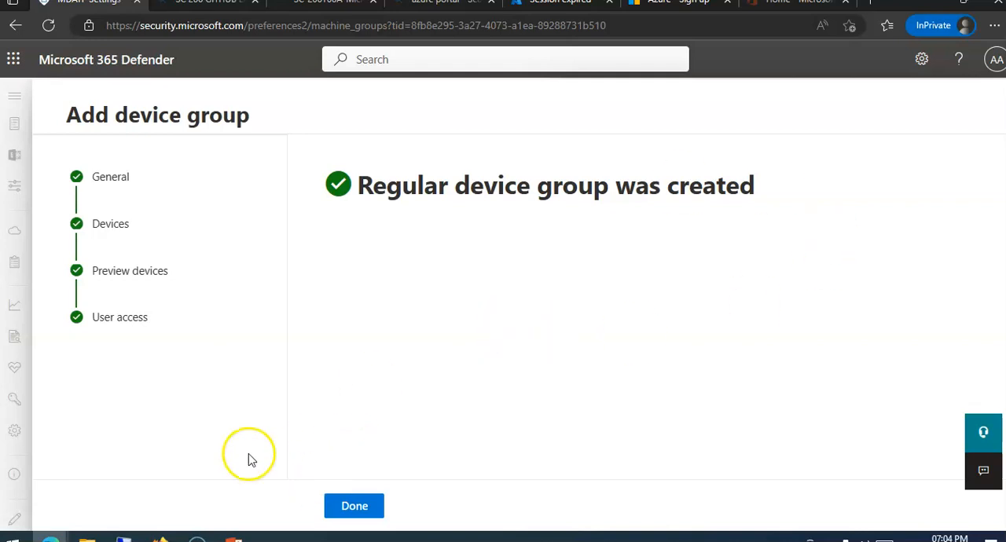